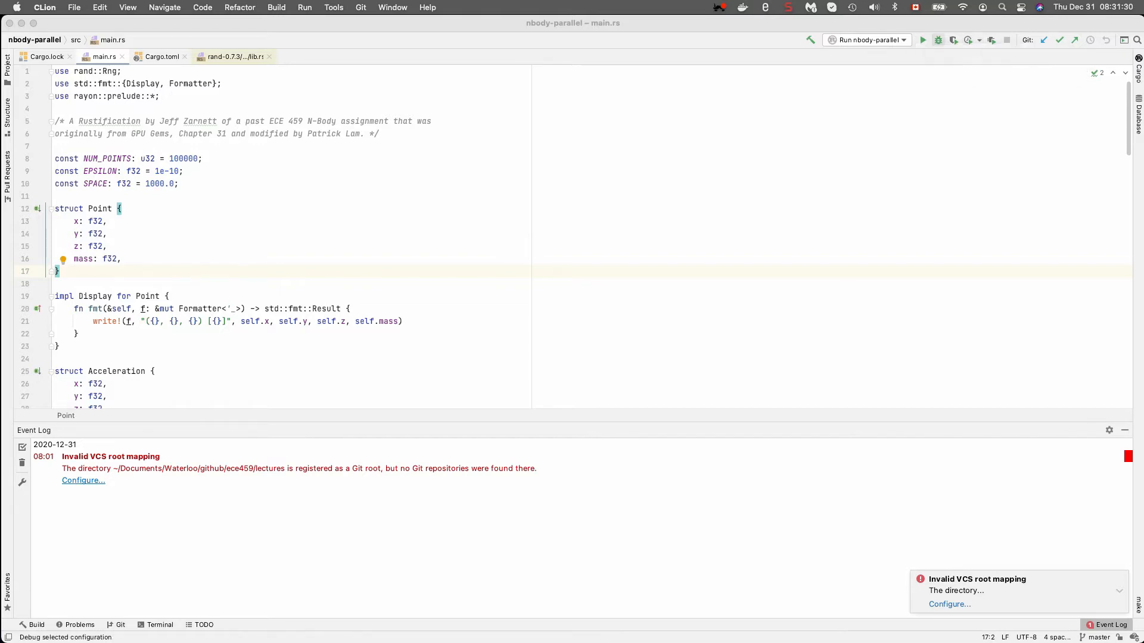
pyautogui.moveTo(954, 41)
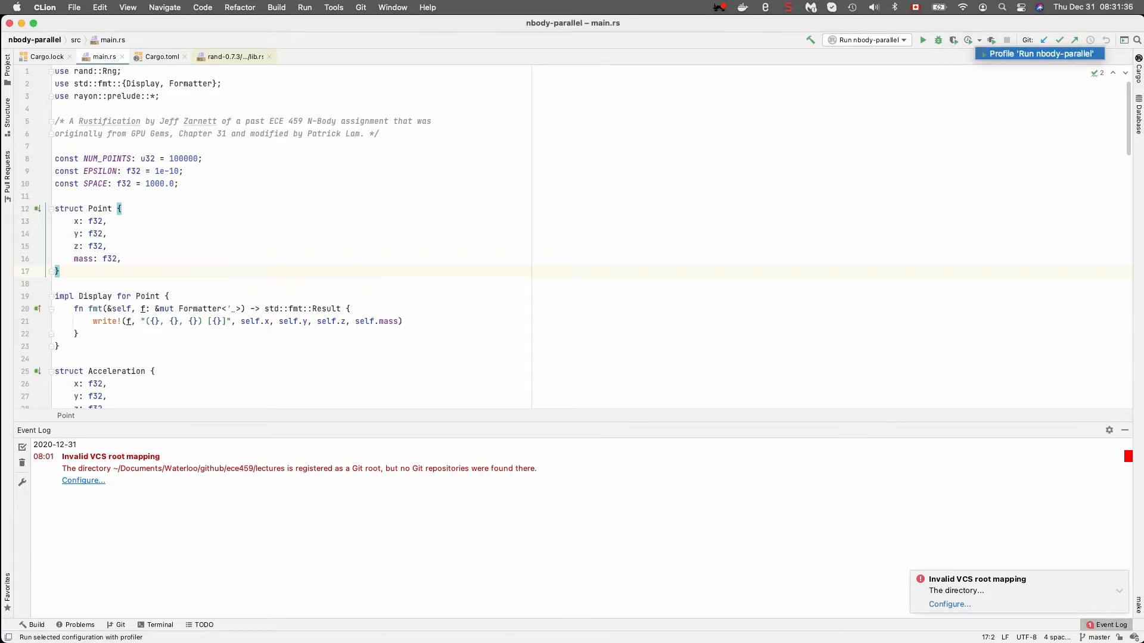
# Start profiling the nbody-parallel run configuration from the toolbar
pyautogui.click(953, 41)
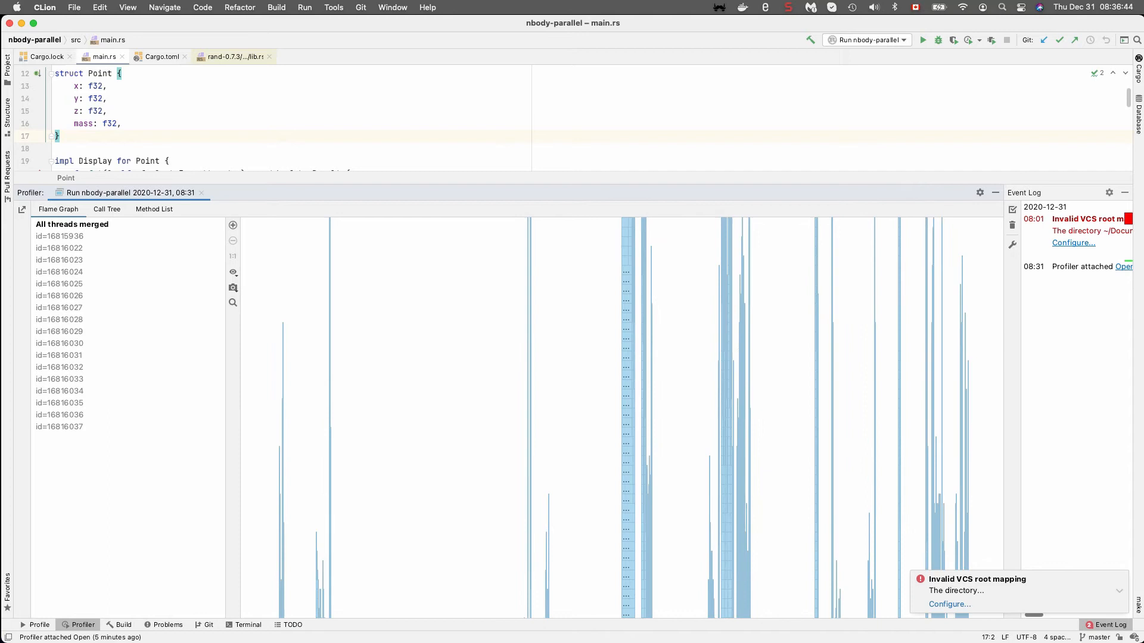
# View one thread's flame graph against the merged one, then list the profiled methods
pyautogui.click(60, 426)
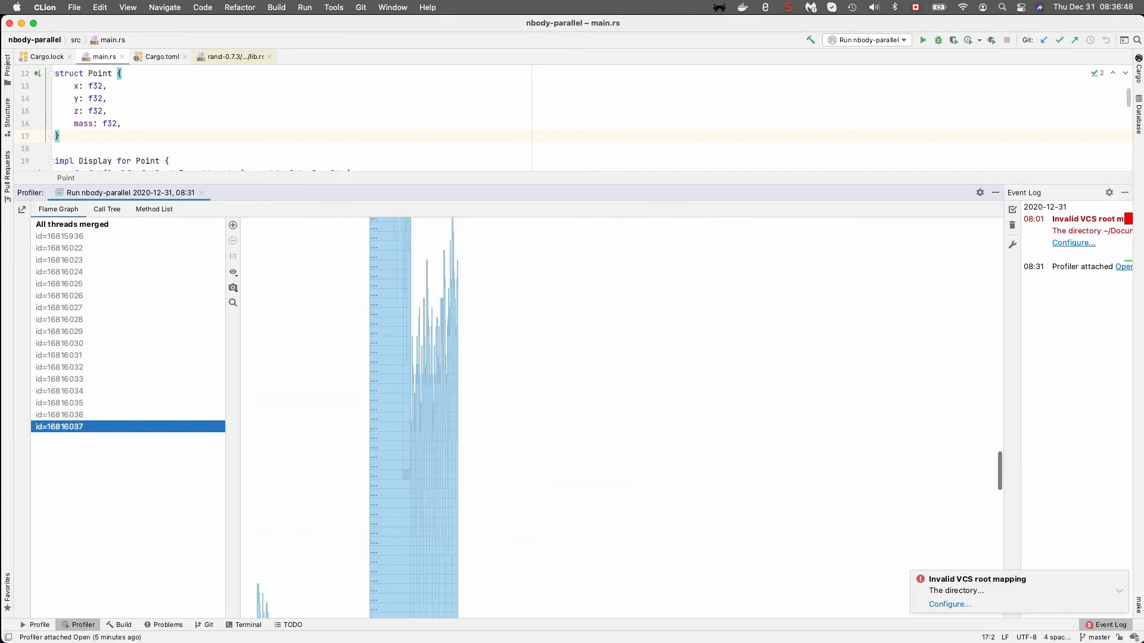
pyautogui.click(72, 224)
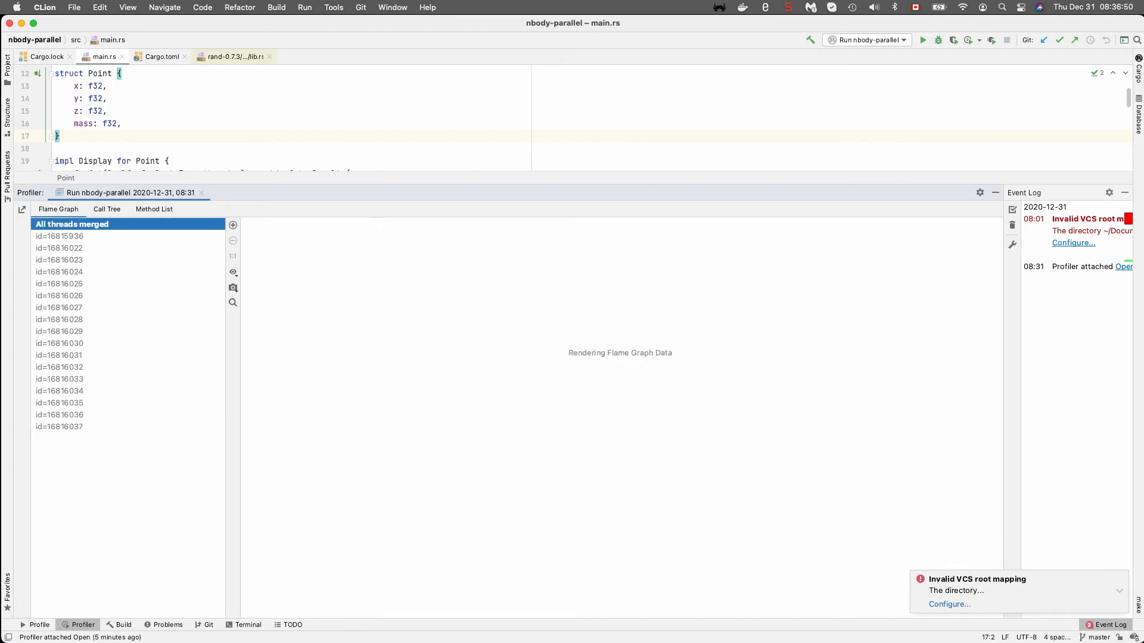
pyautogui.click(153, 209)
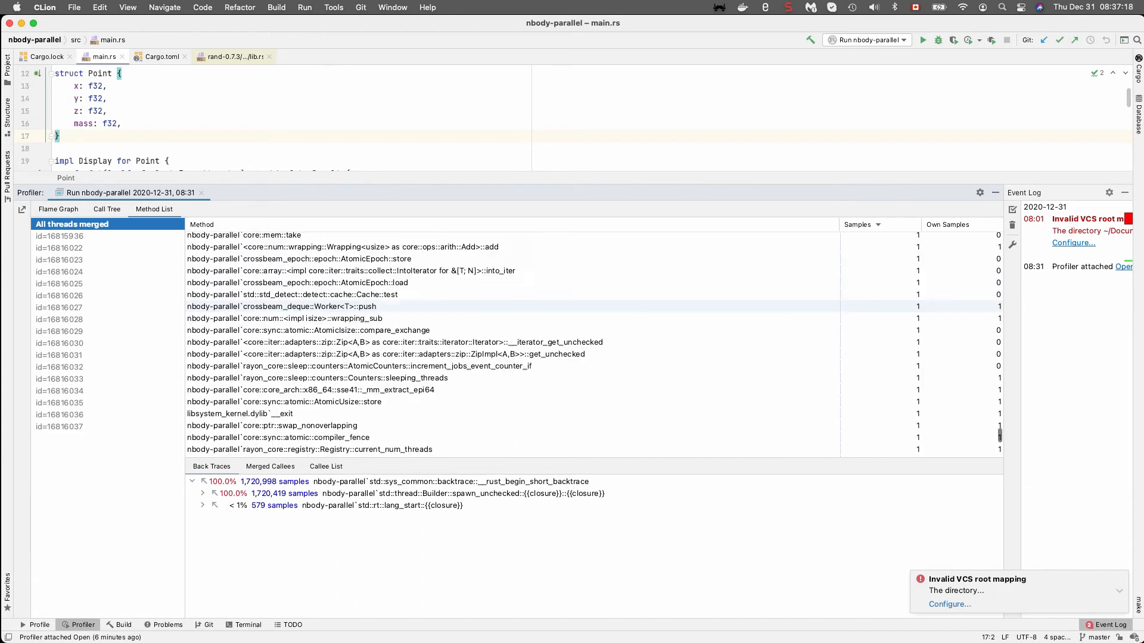
# Review back traces of the thread spawn closure, rayon DefaultSpawn, wait_until and wait_until_cold
pyautogui.scroll(-3)
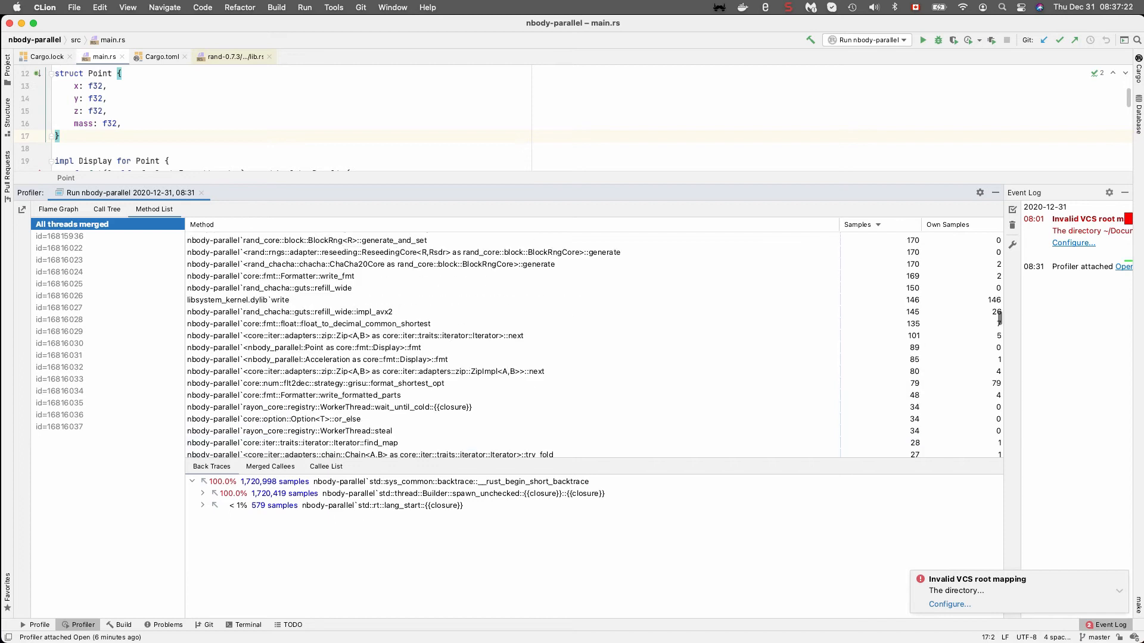
pyautogui.click(857, 224)
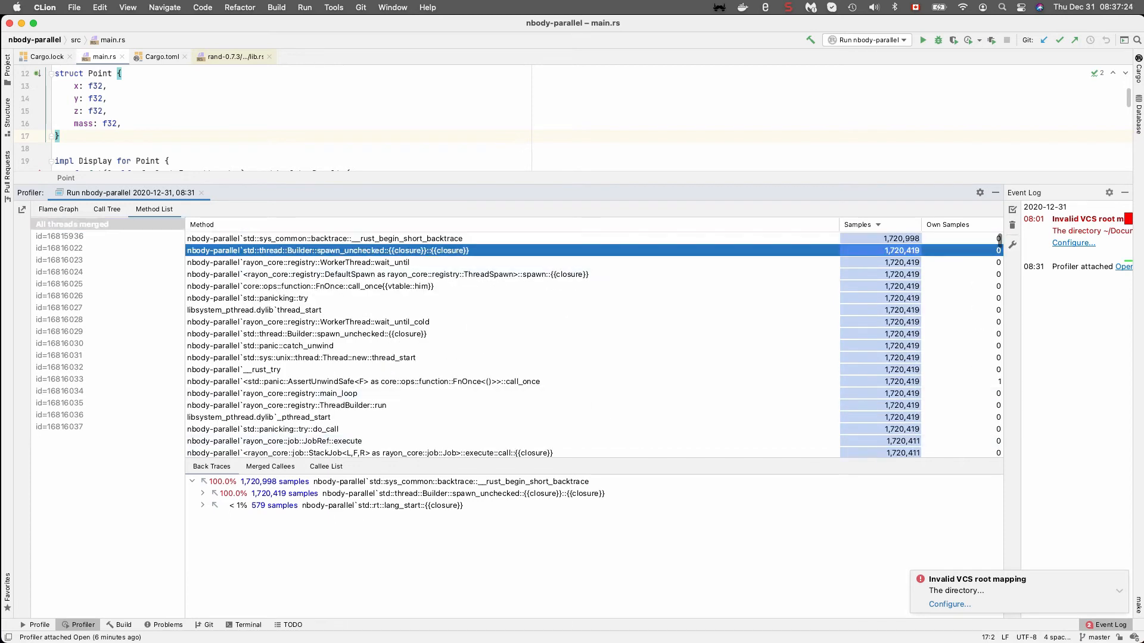
pyautogui.click(386, 274)
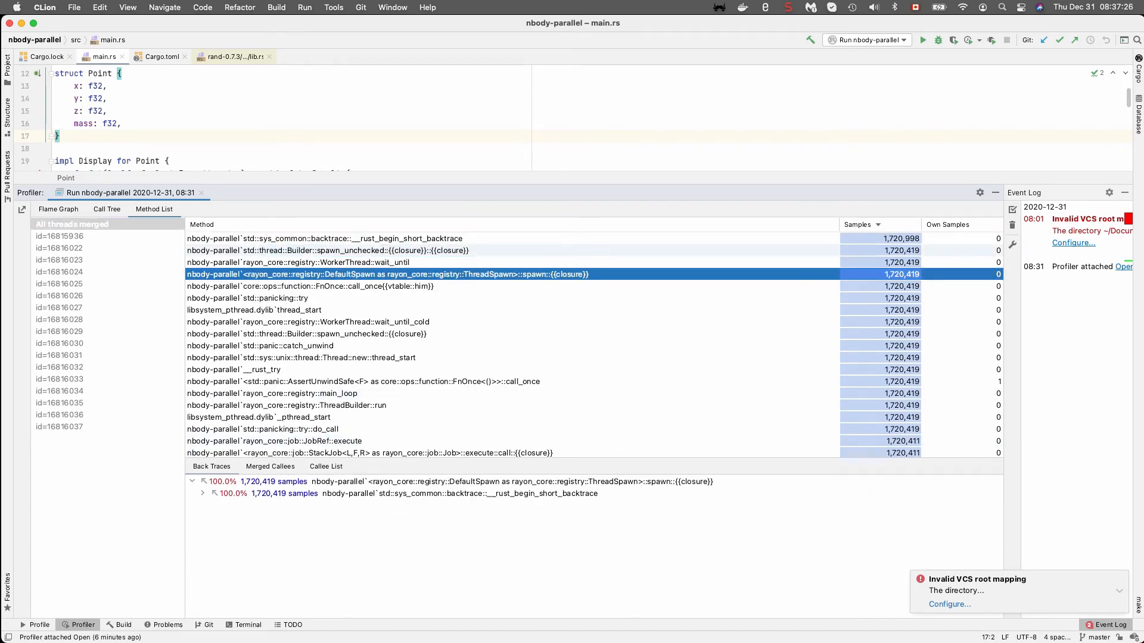
pyautogui.click(306, 263)
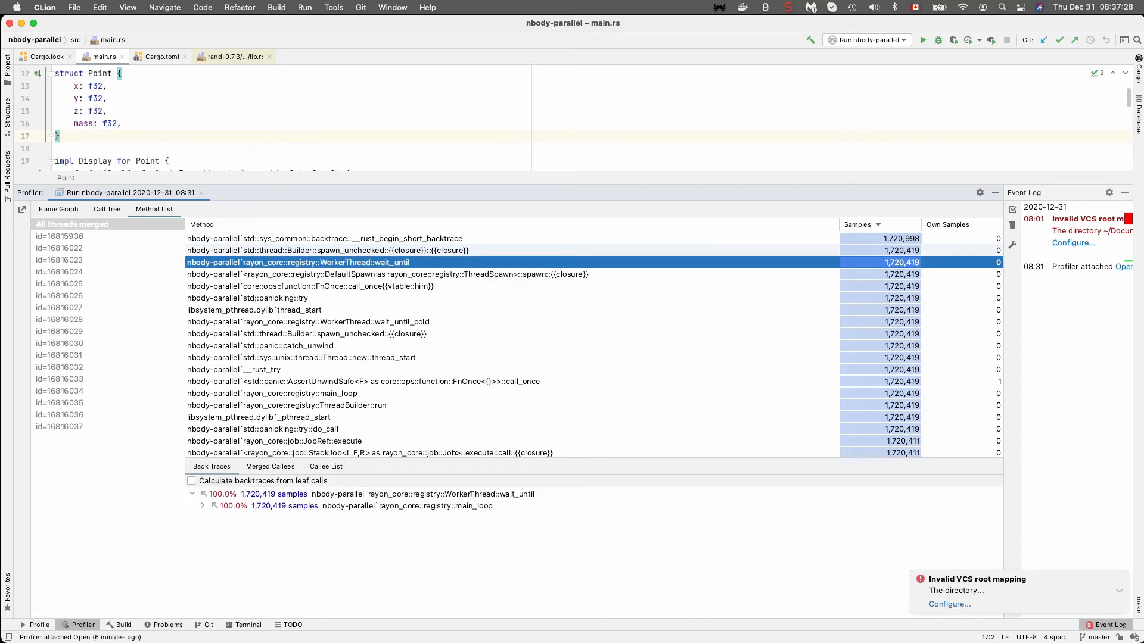
pyautogui.click(307, 322)
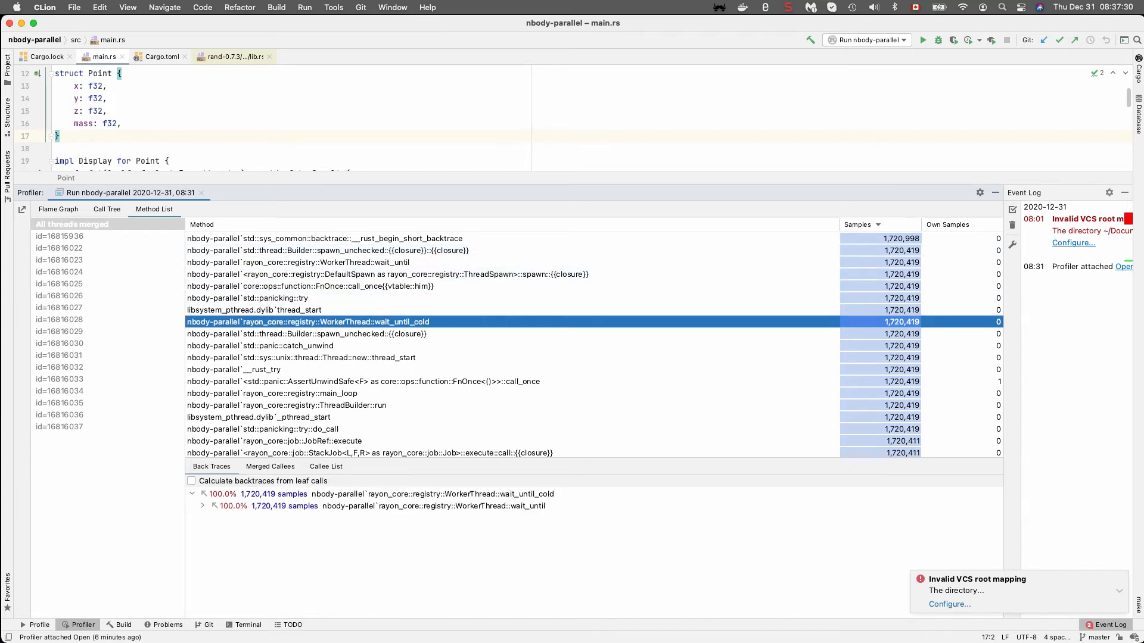
pyautogui.scroll(-3)
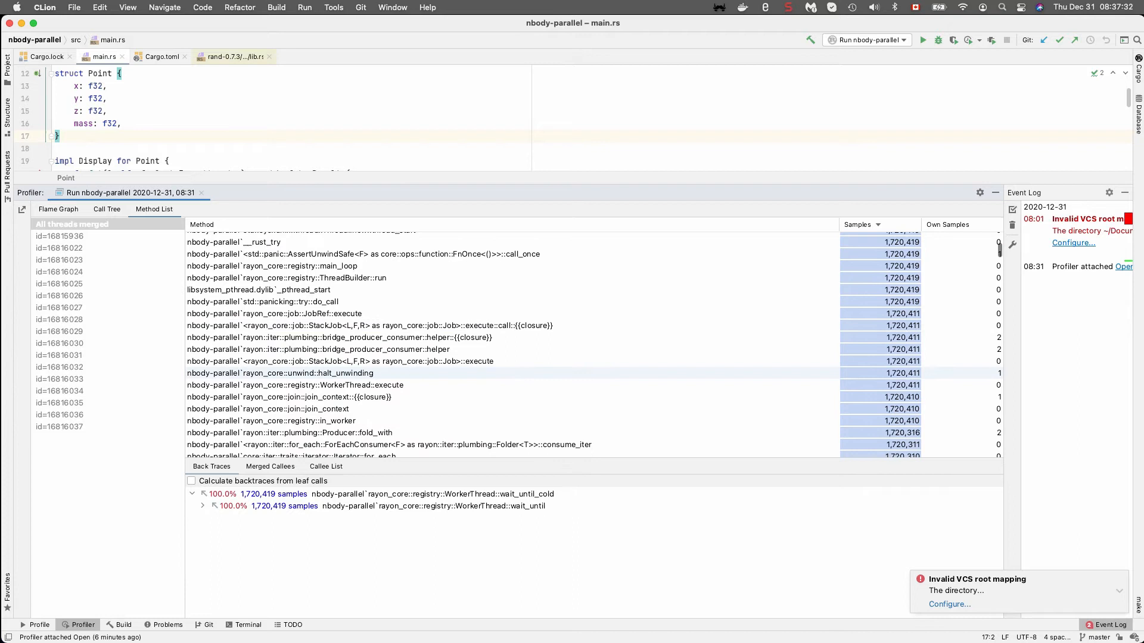
pyautogui.scroll(-3)
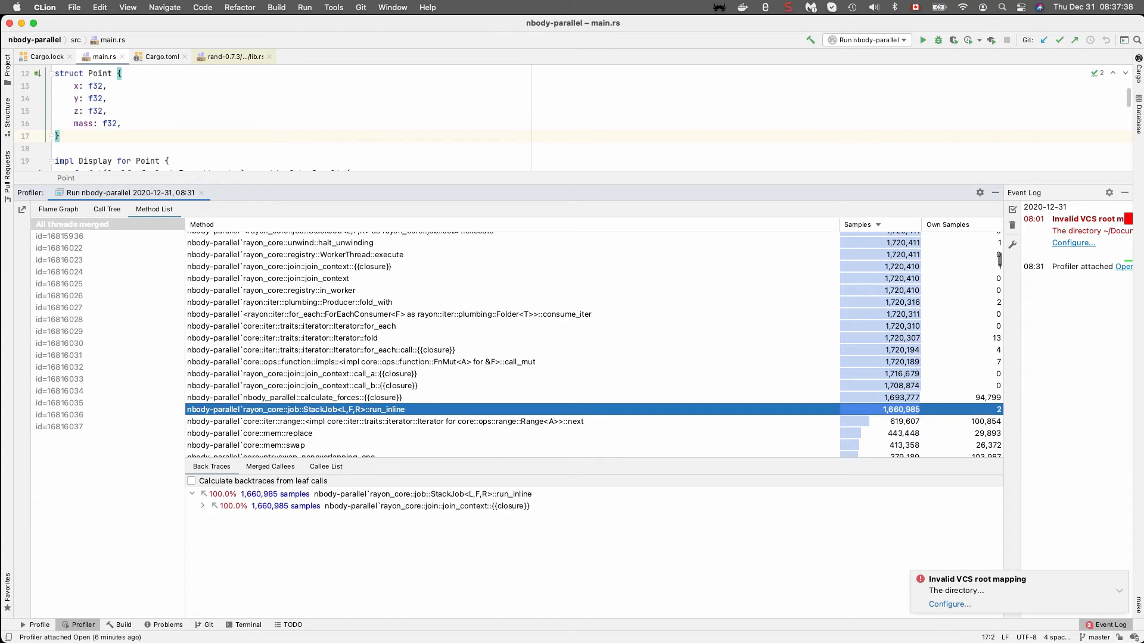
# Review callers of the calculate_forces closure, FnMut call_mut and ForEachConsumer consume_iter, then show the call tree
pyautogui.click(292, 398)
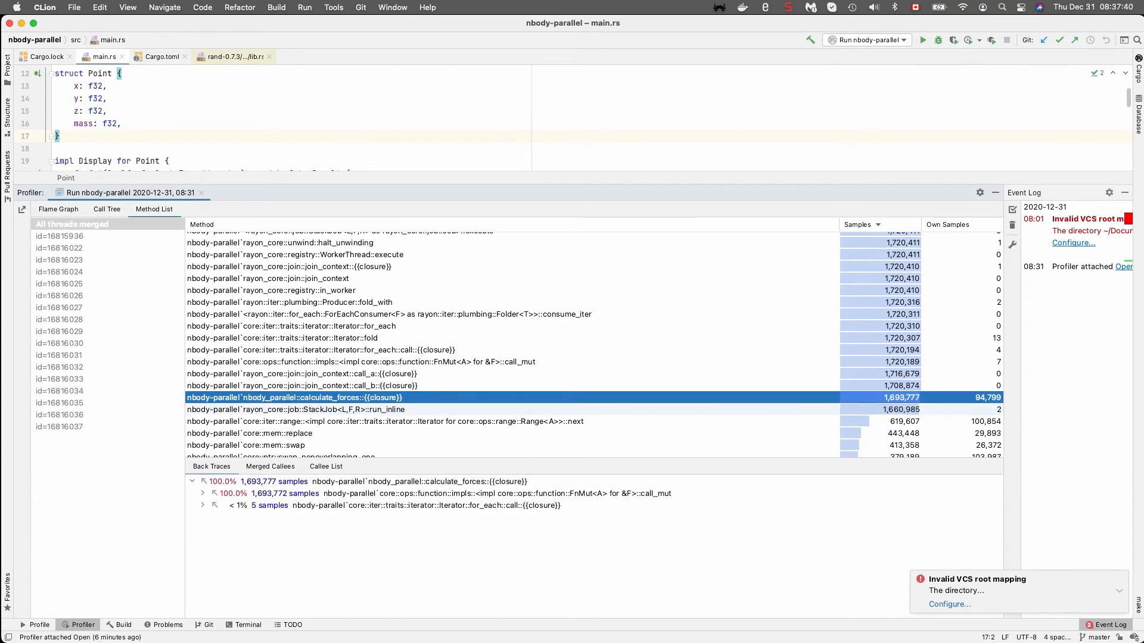
pyautogui.click(360, 362)
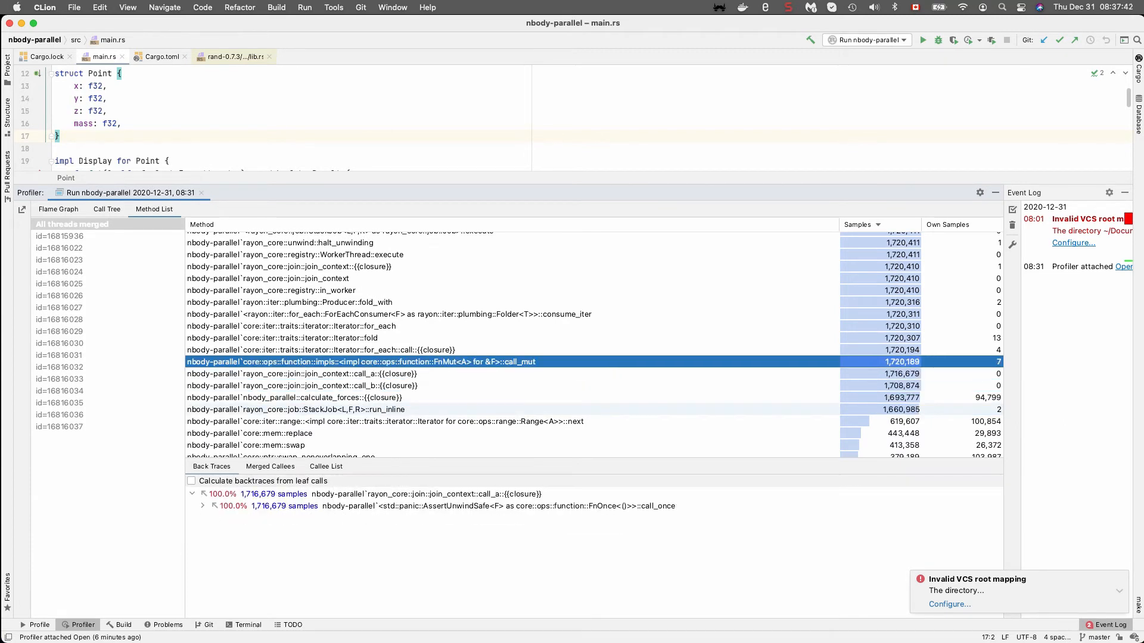
pyautogui.click(386, 313)
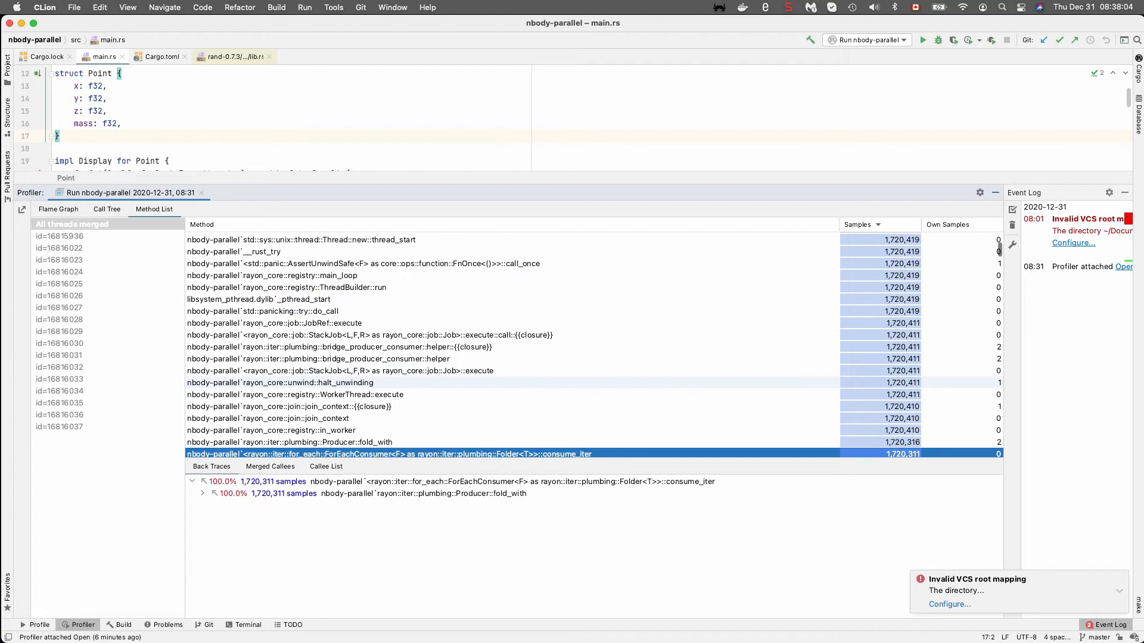
pyautogui.scroll(-3)
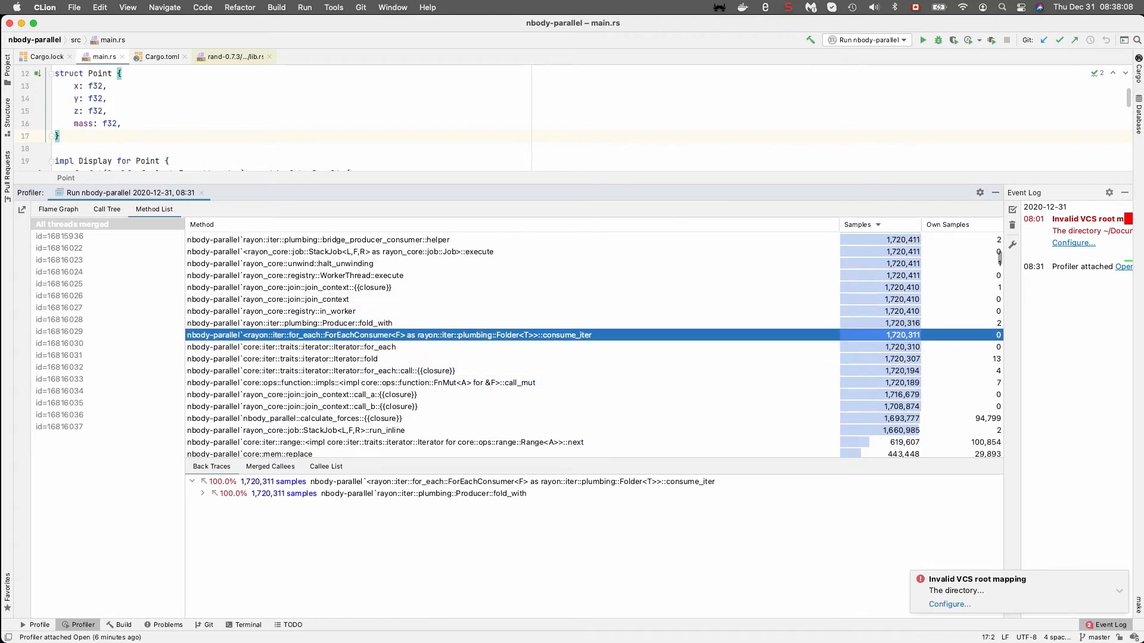
pyautogui.click(106, 209)
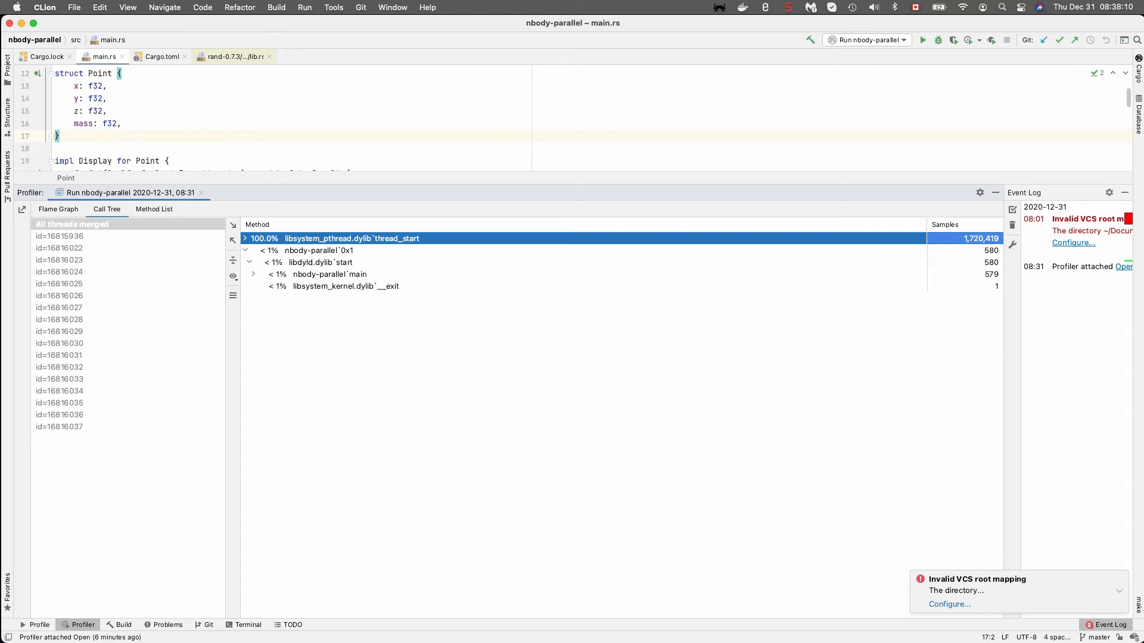
# Expand main through nbody_parallel::main and calculate_forces down to copy_nonoverlapping
pyautogui.click(252, 274)
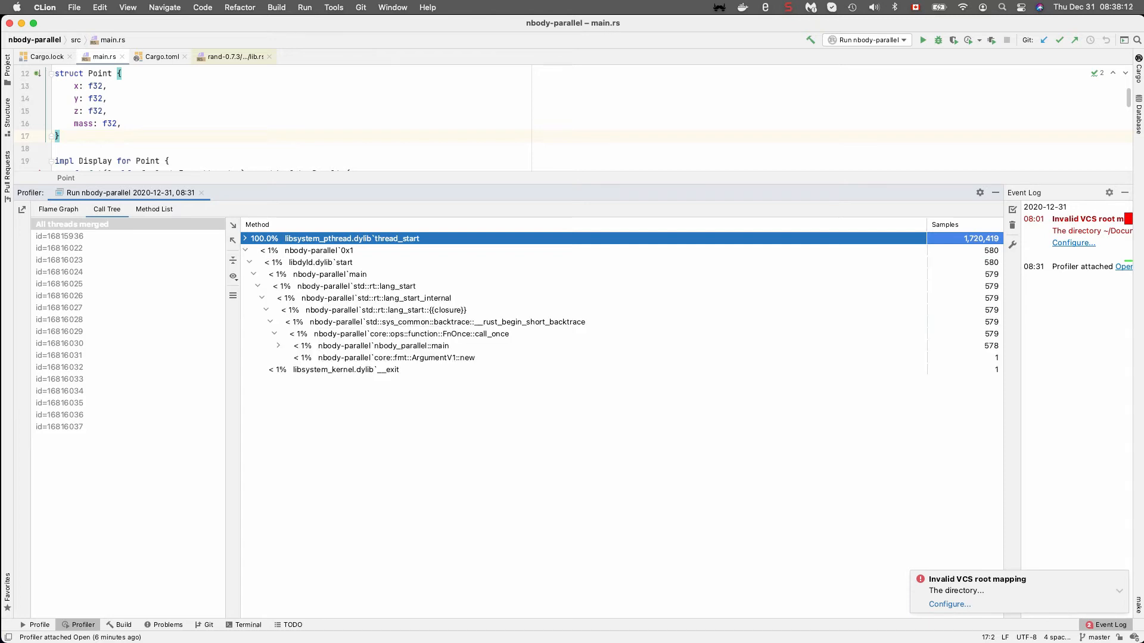
pyautogui.click(382, 346)
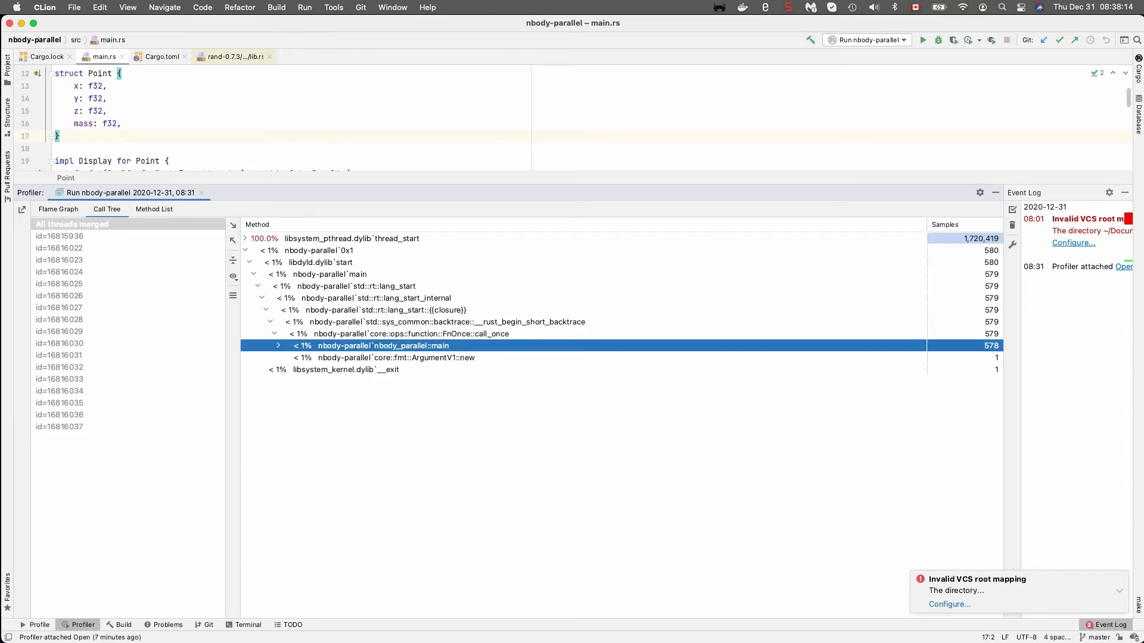
pyautogui.click(278, 346)
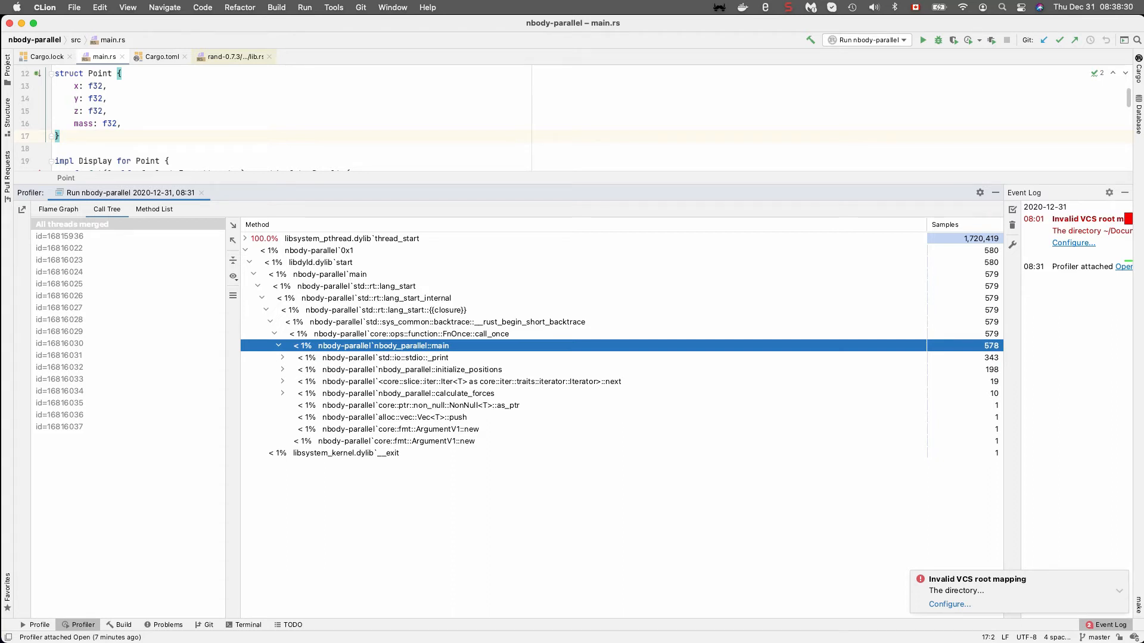
pyautogui.click(283, 393)
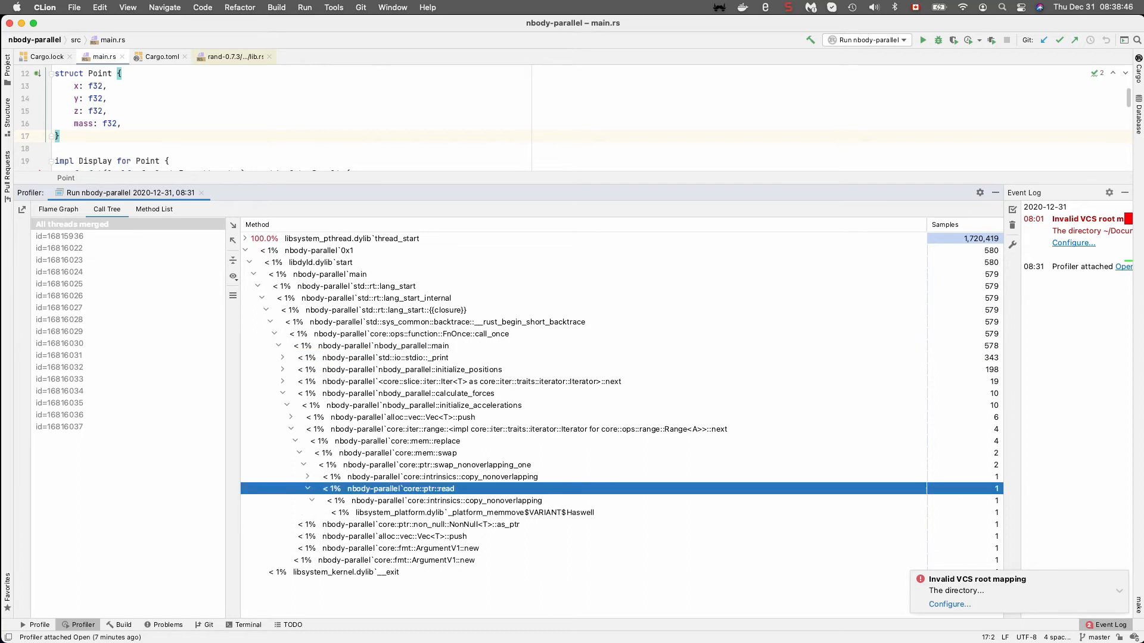
pyautogui.click(441, 476)
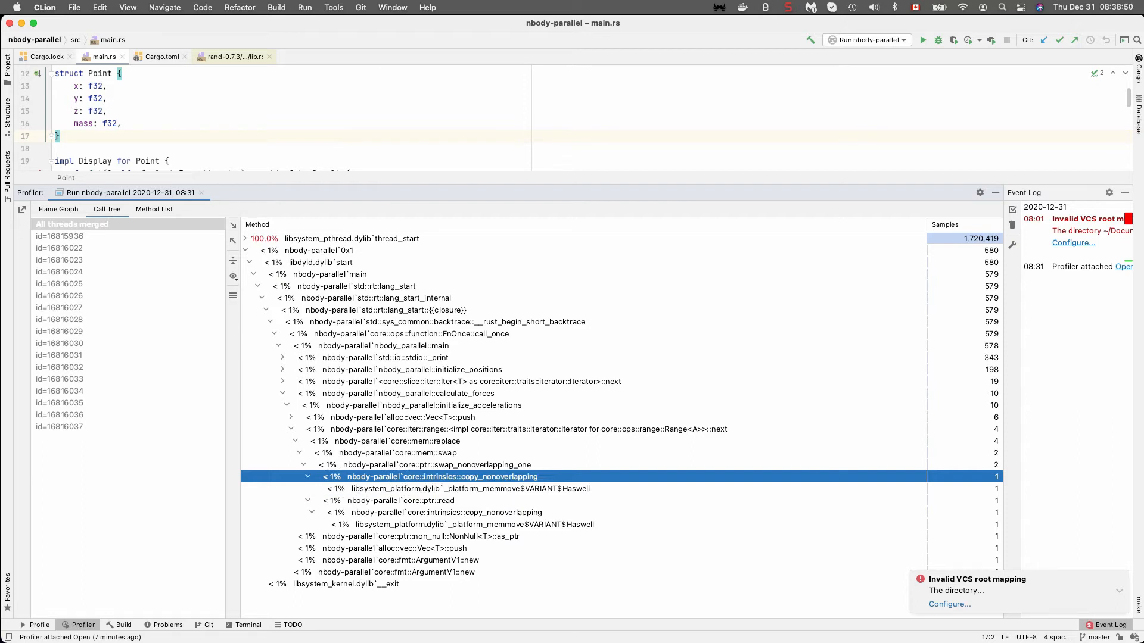
# Show the first thread's own call tree
pyautogui.click(60, 236)
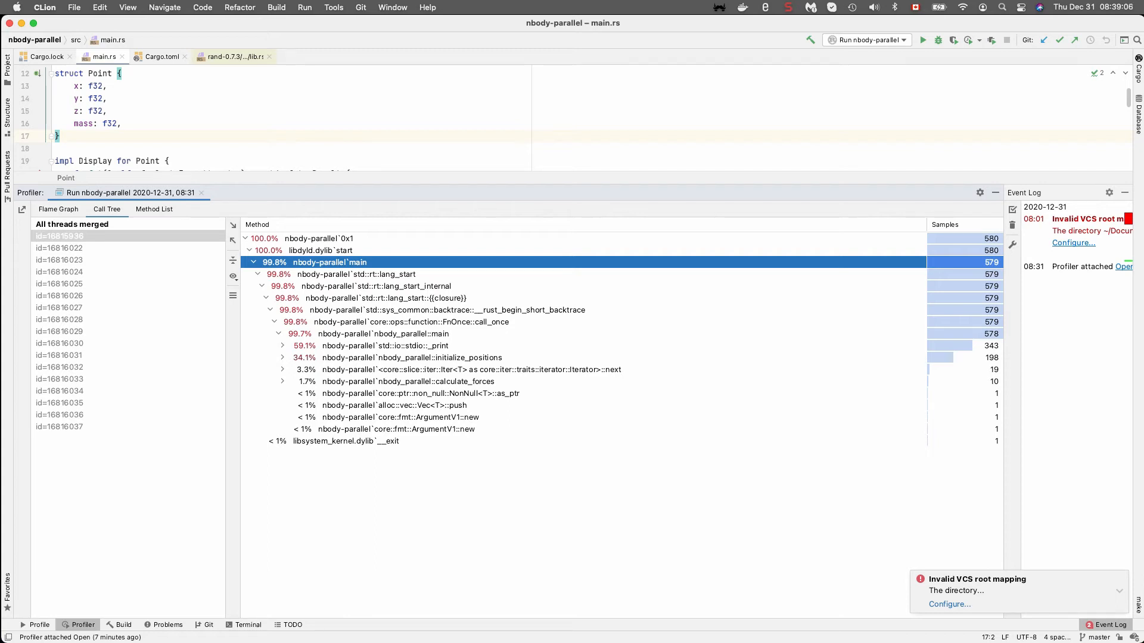
# Peek at _print's callees, then expand initialize_positions down into gen_range
pyautogui.click(385, 346)
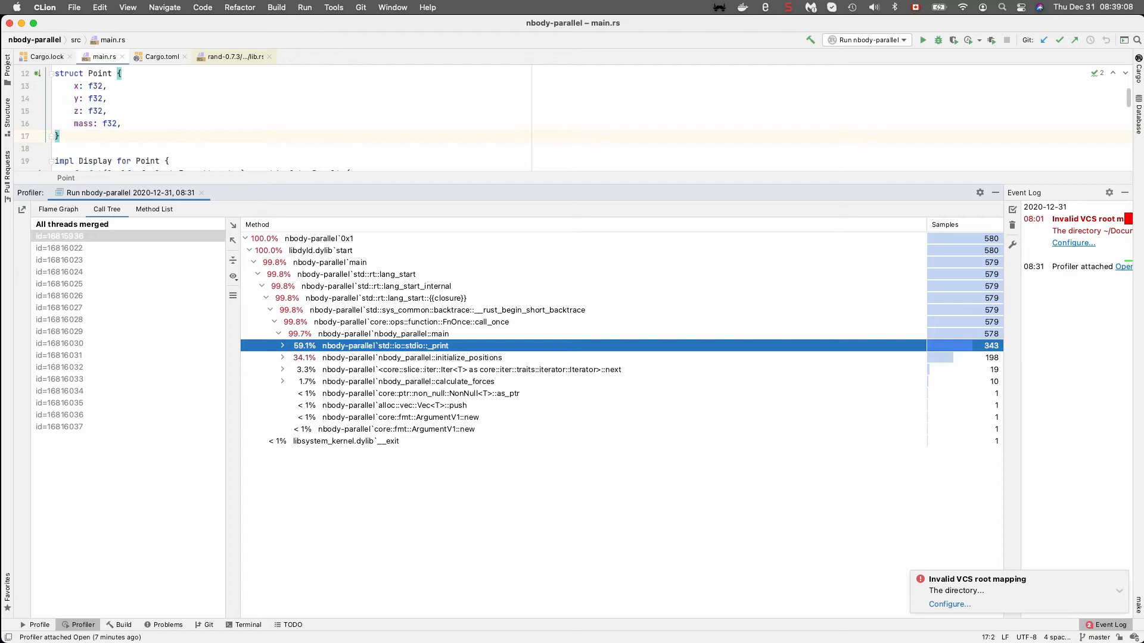
pyautogui.click(281, 346)
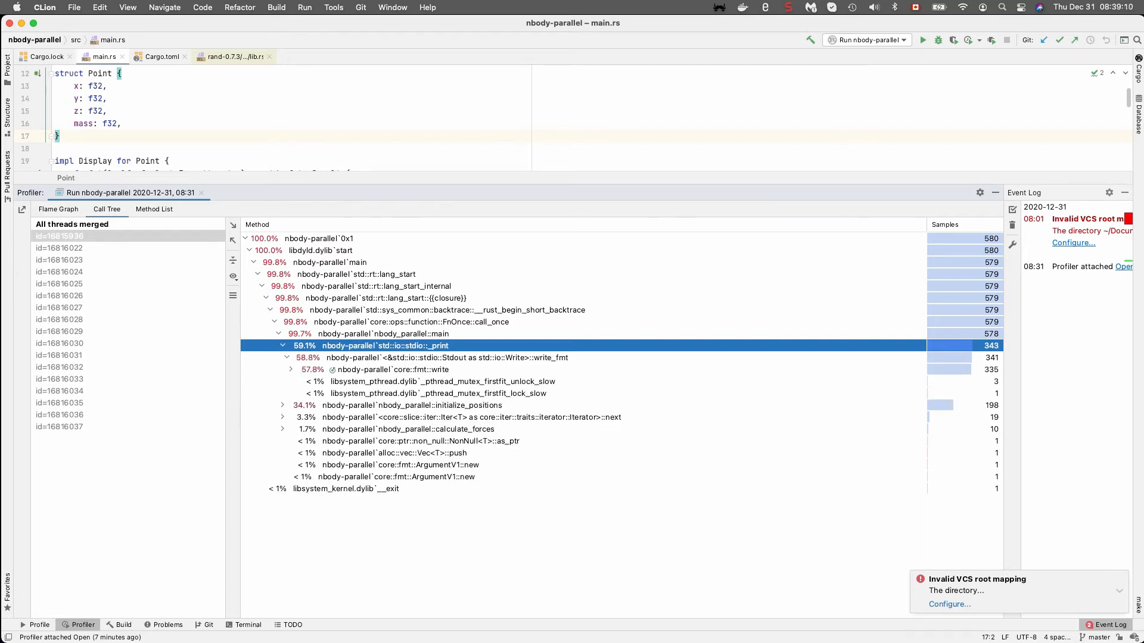
pyautogui.click(282, 346)
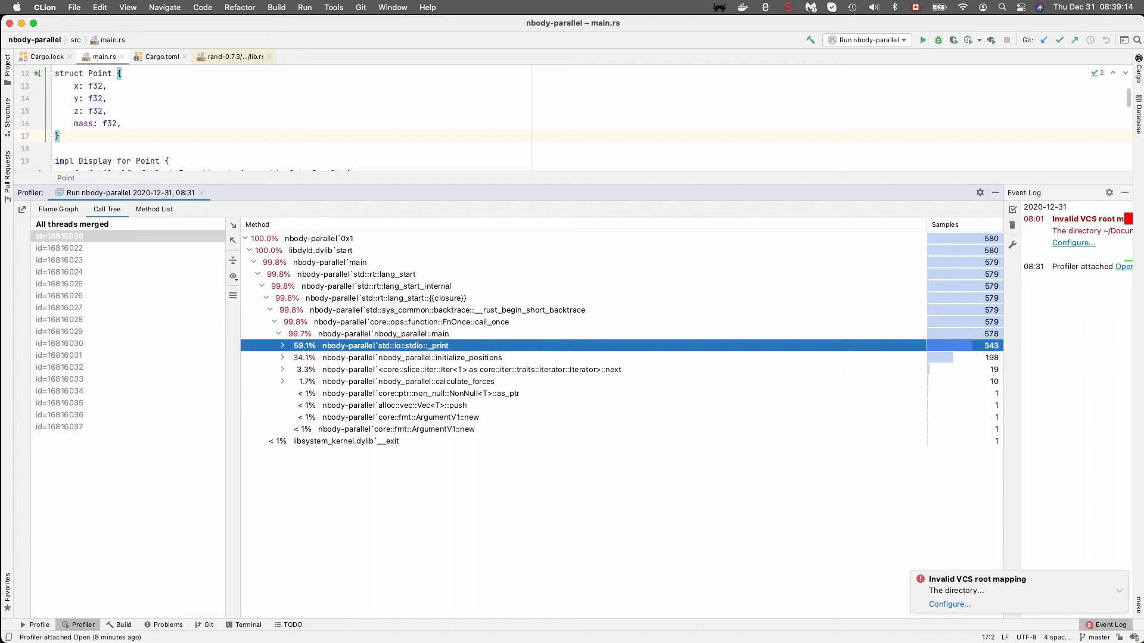
pyautogui.click(283, 357)
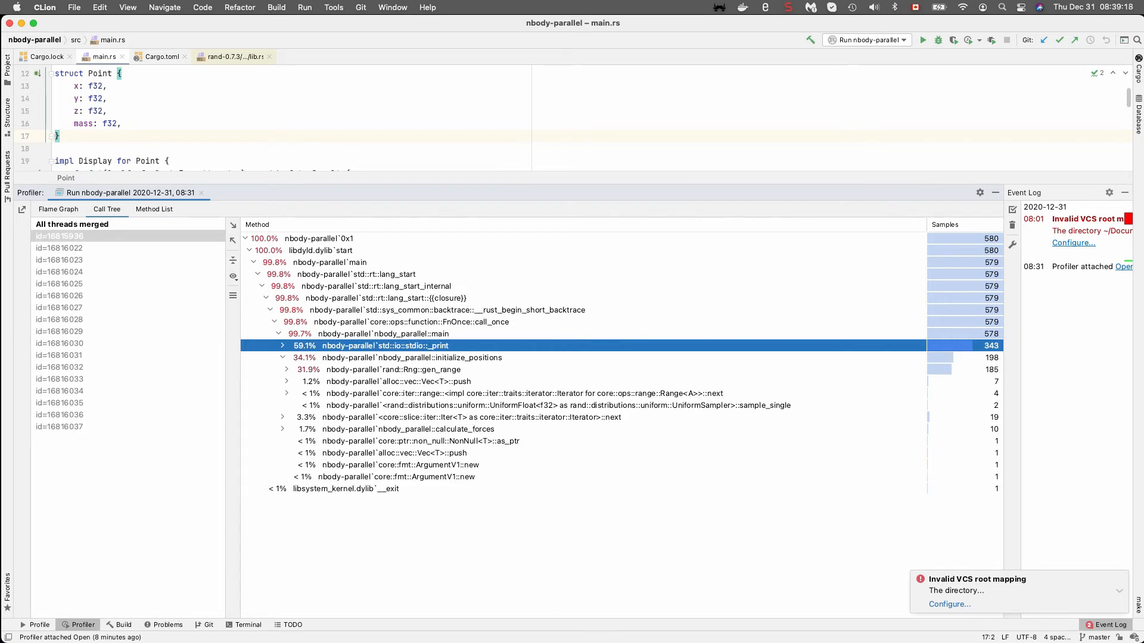
pyautogui.click(392, 369)
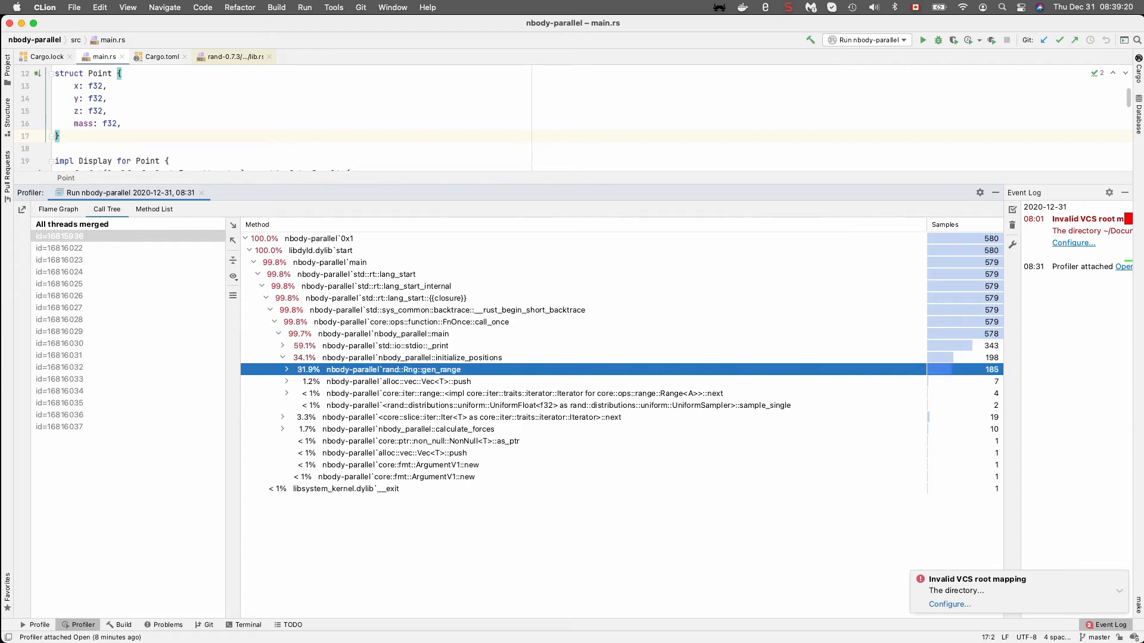
pyautogui.click(286, 369)
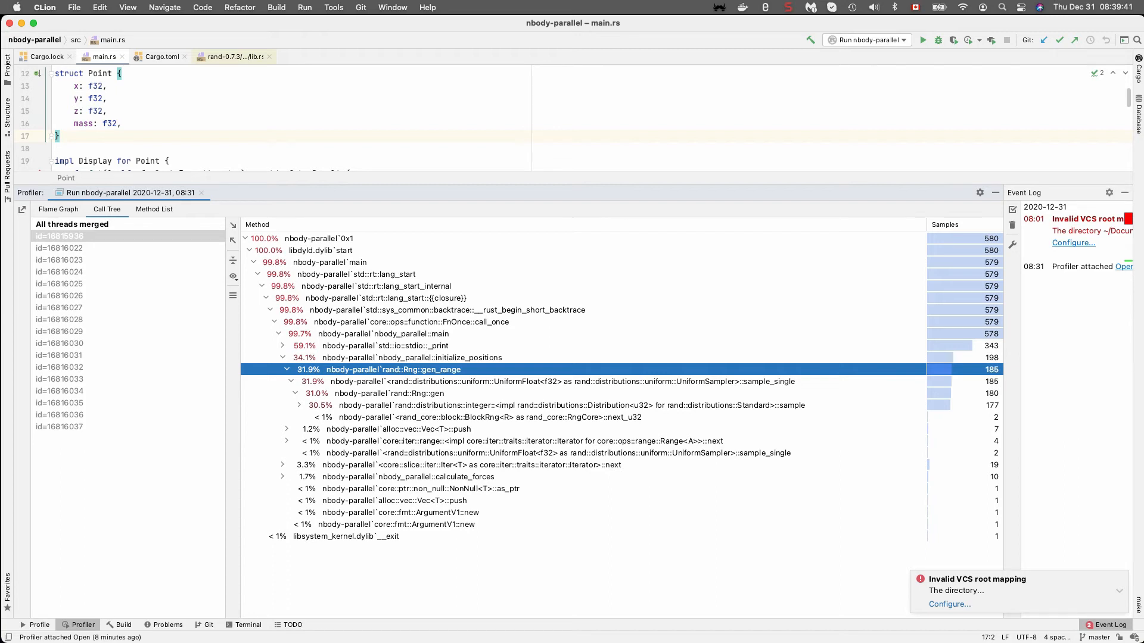
# Show the second thread's call tree of nested rayon worker calls
pyautogui.click(60, 248)
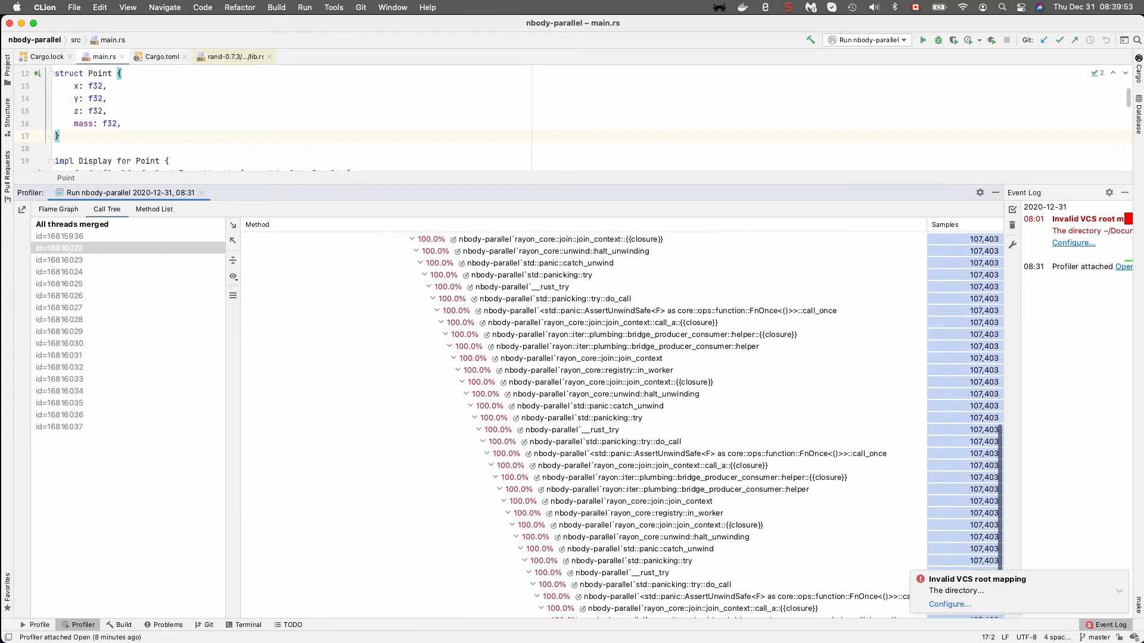
# Expand the 45.9% halt_unwinding branch beside run_inline and scroll back to thread_start
pyautogui.scroll(-3)
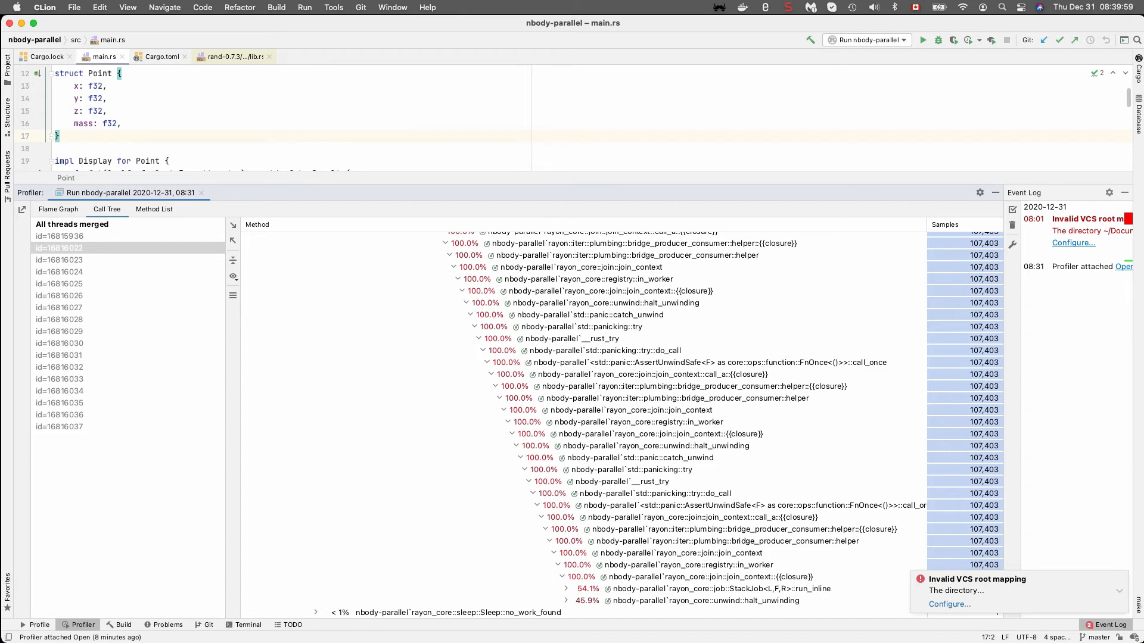
pyautogui.click(566, 588)
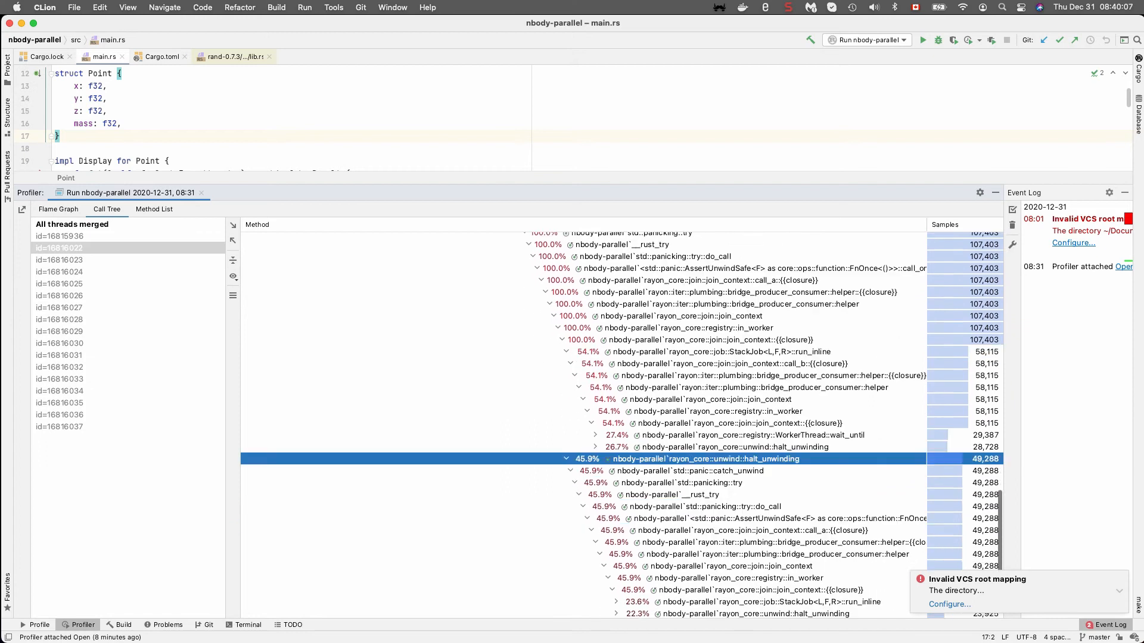
pyautogui.scroll(-3)
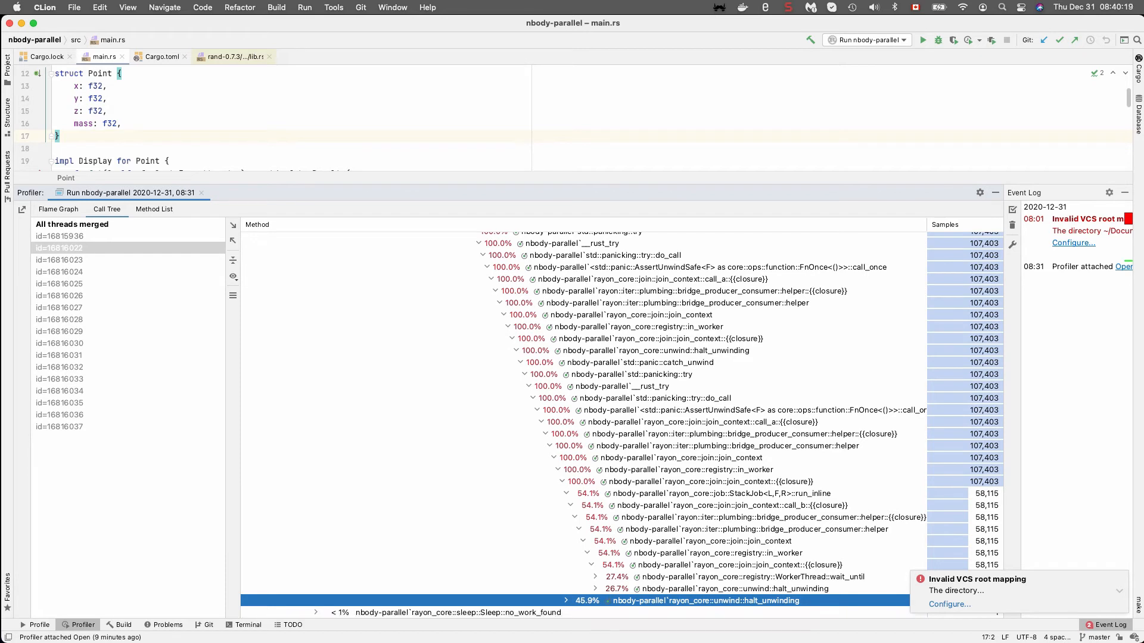
pyautogui.scroll(-3)
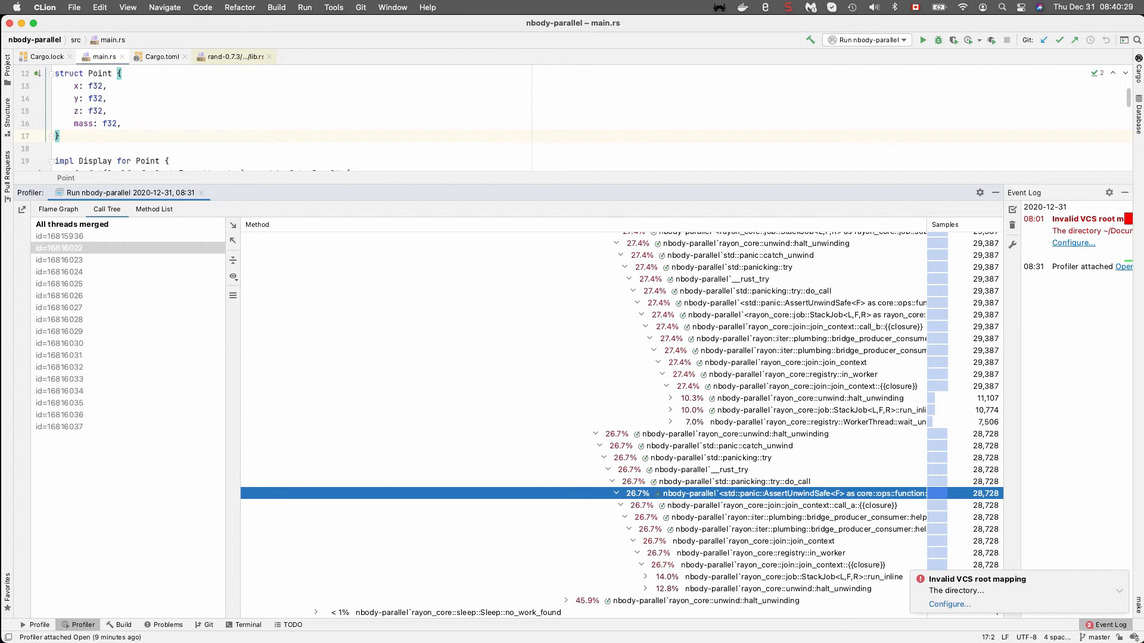
pyautogui.scroll(-3)
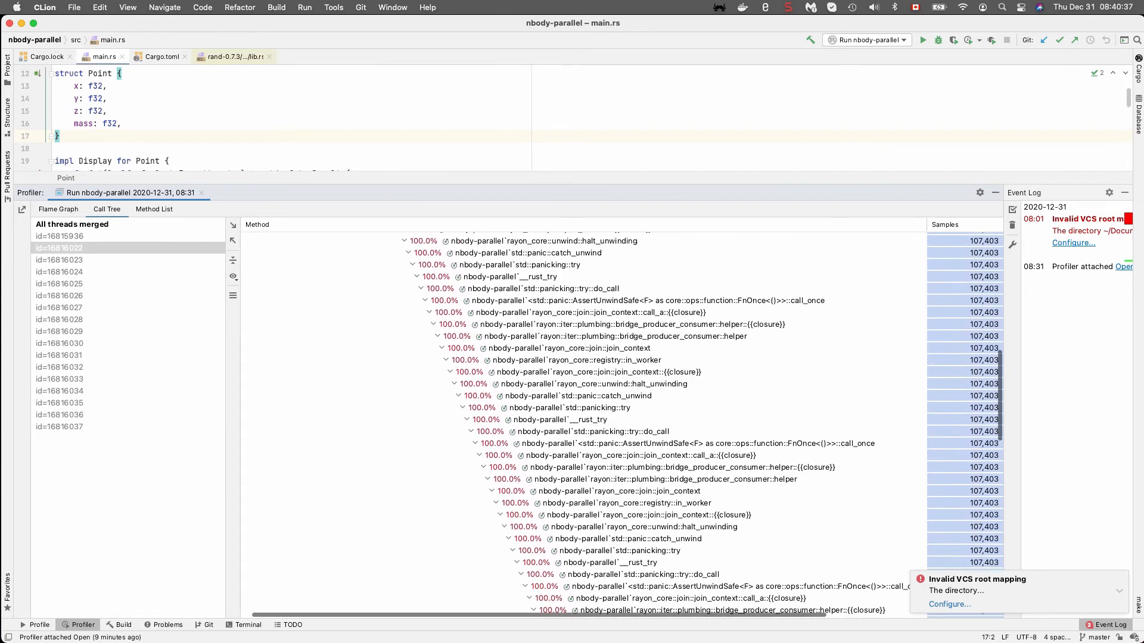
pyautogui.scroll(-3)
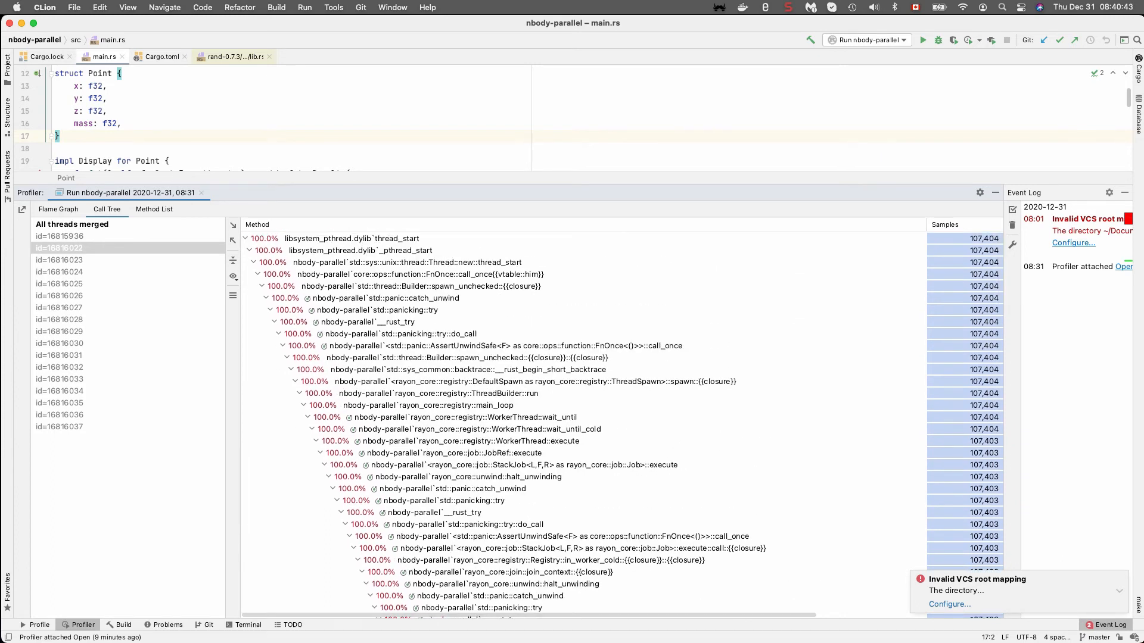
pyautogui.click(60, 403)
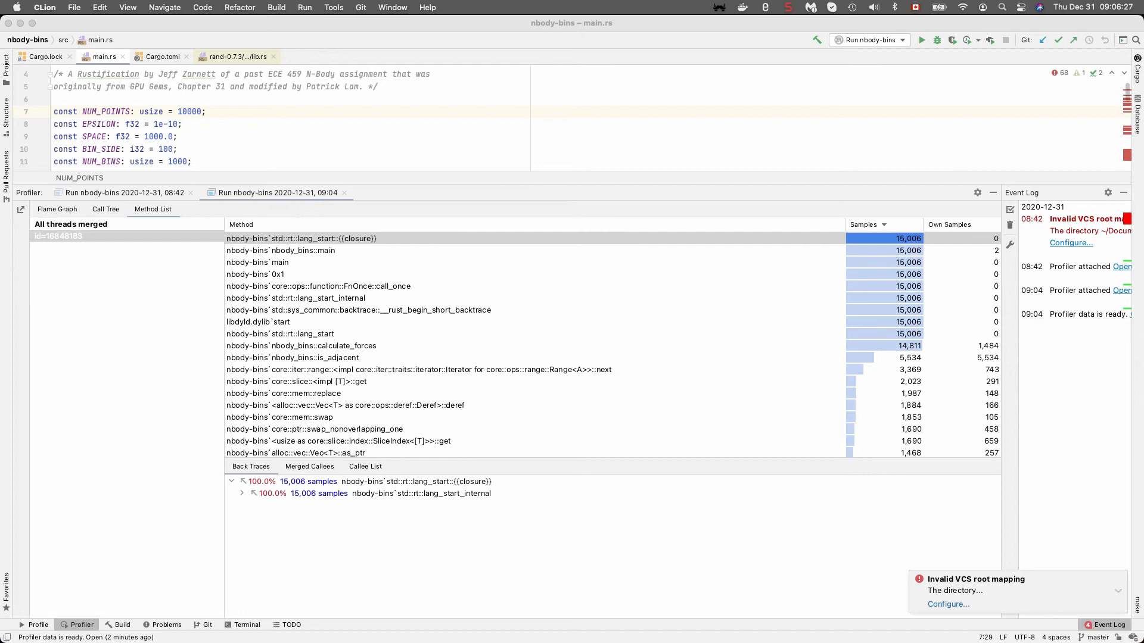
# Review the callers of calculate_forces and is_adjacent, then show the 09:04 results as a call tree
pyautogui.click(302, 346)
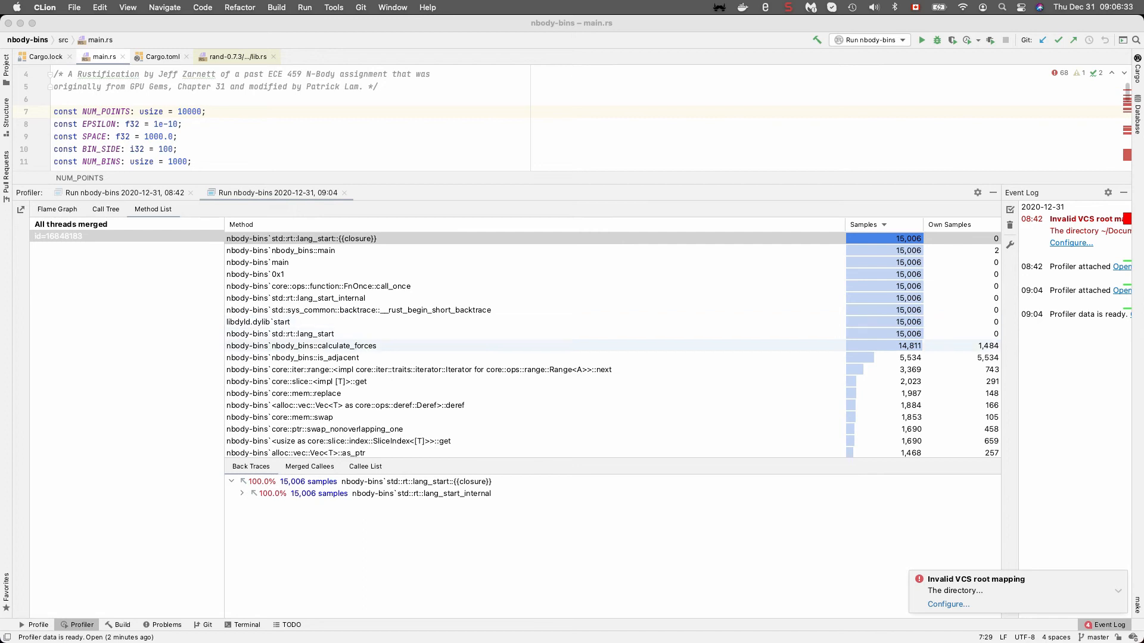
pyautogui.click(300, 345)
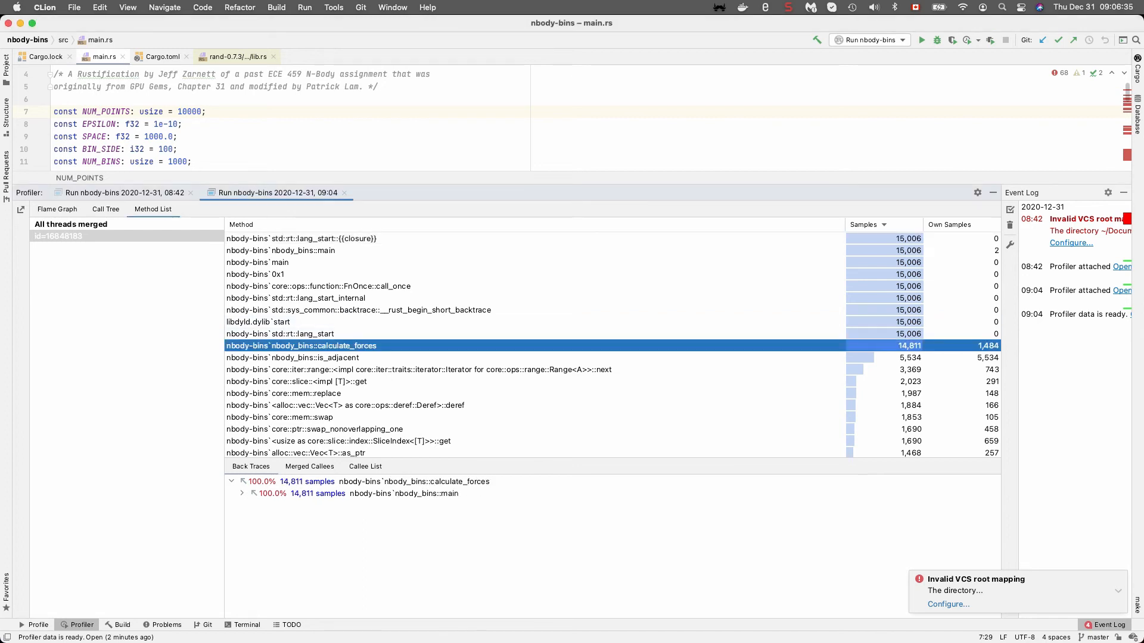
pyautogui.click(291, 357)
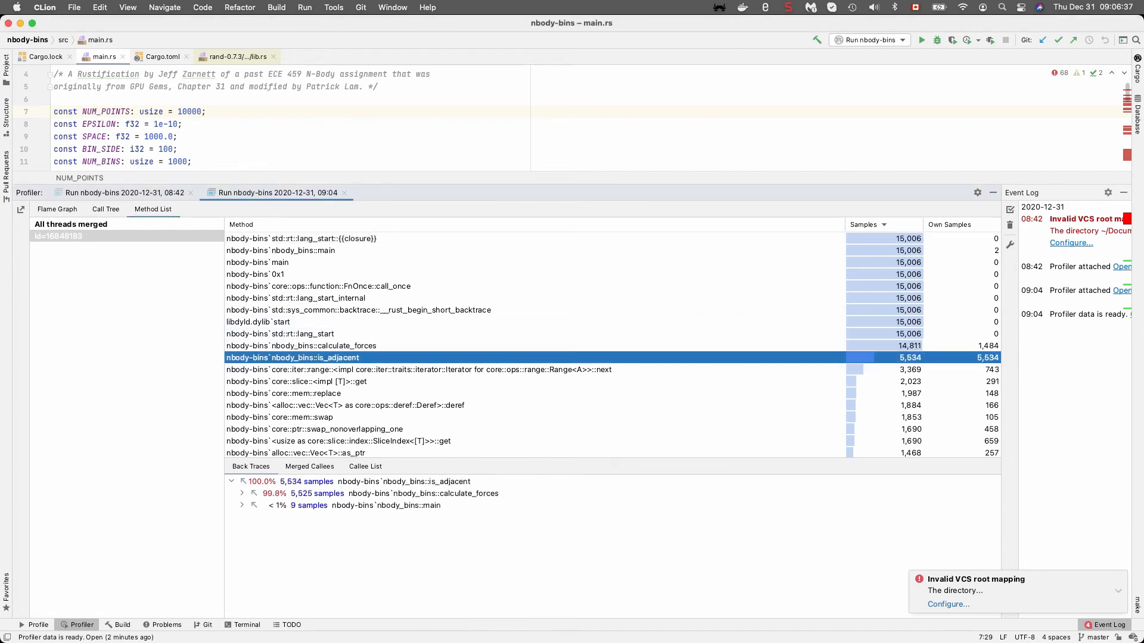
pyautogui.scroll(-3)
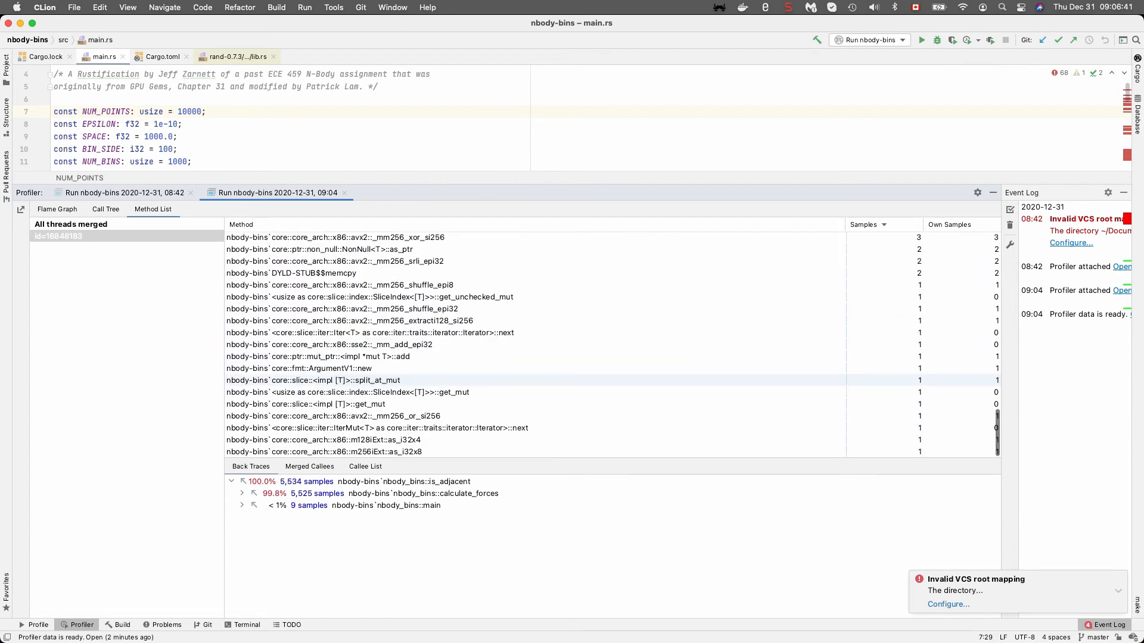
pyautogui.click(106, 210)
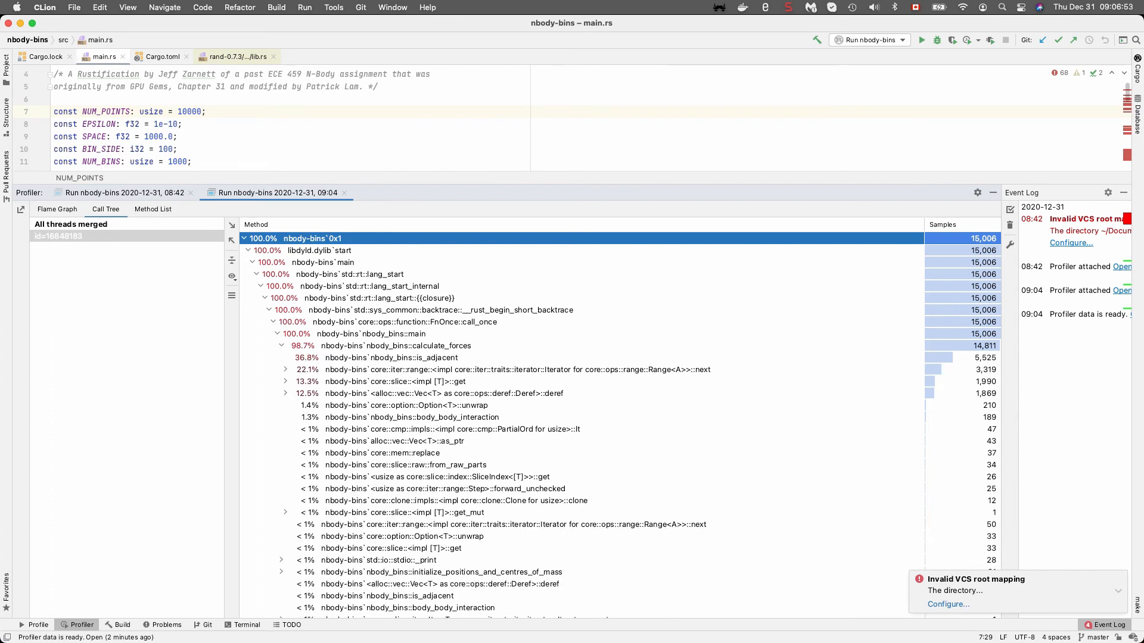
pyautogui.click(391, 357)
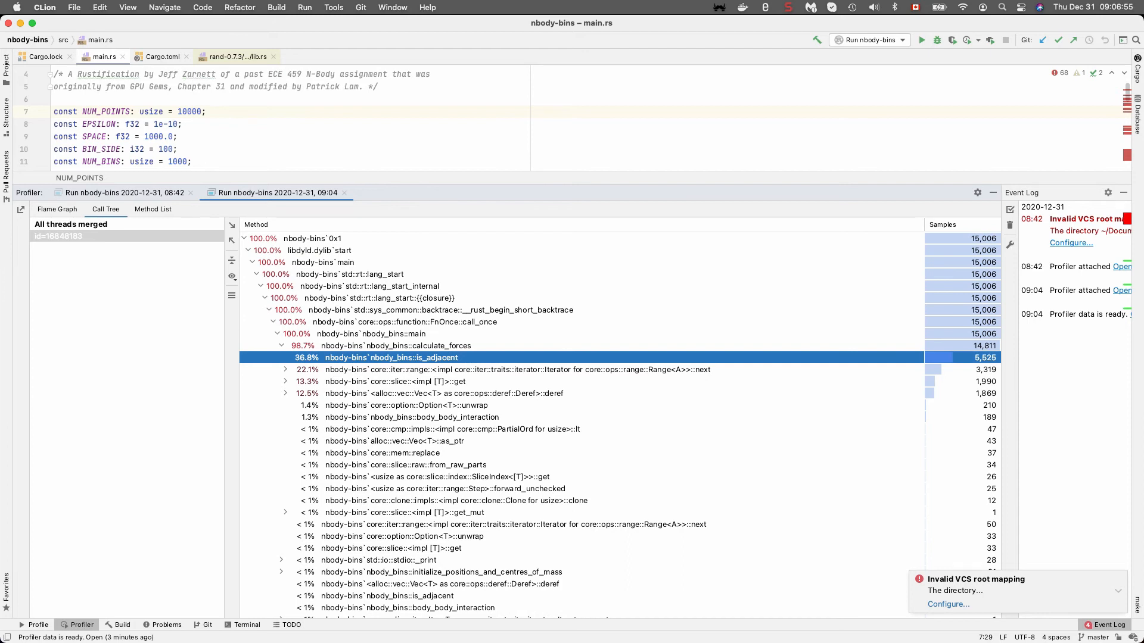
pyautogui.click(388, 381)
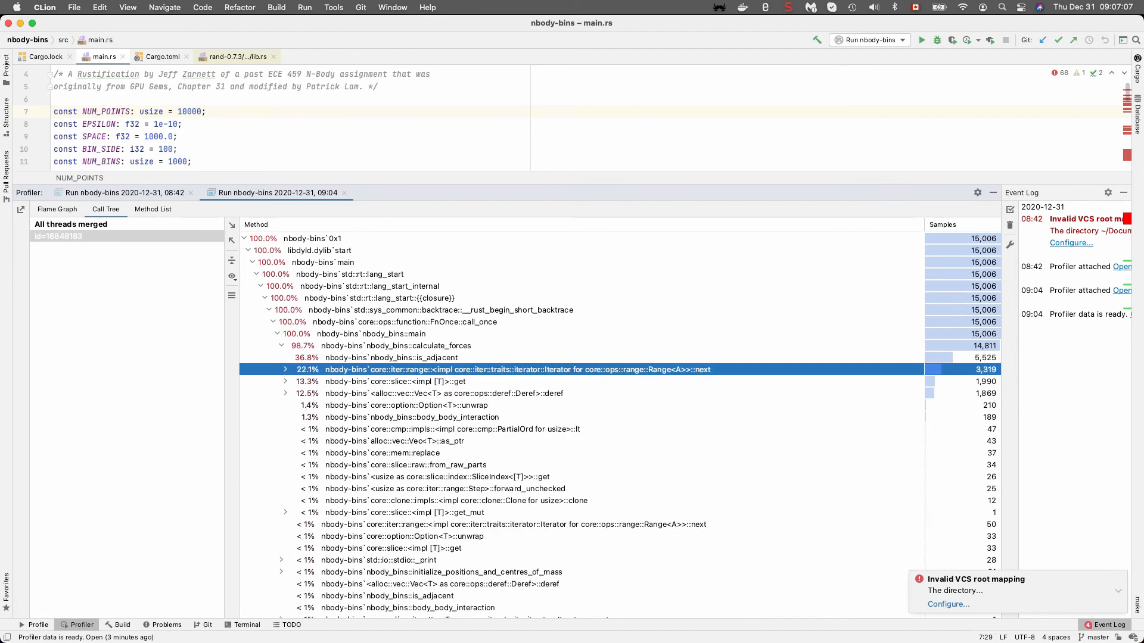
pyautogui.click(386, 381)
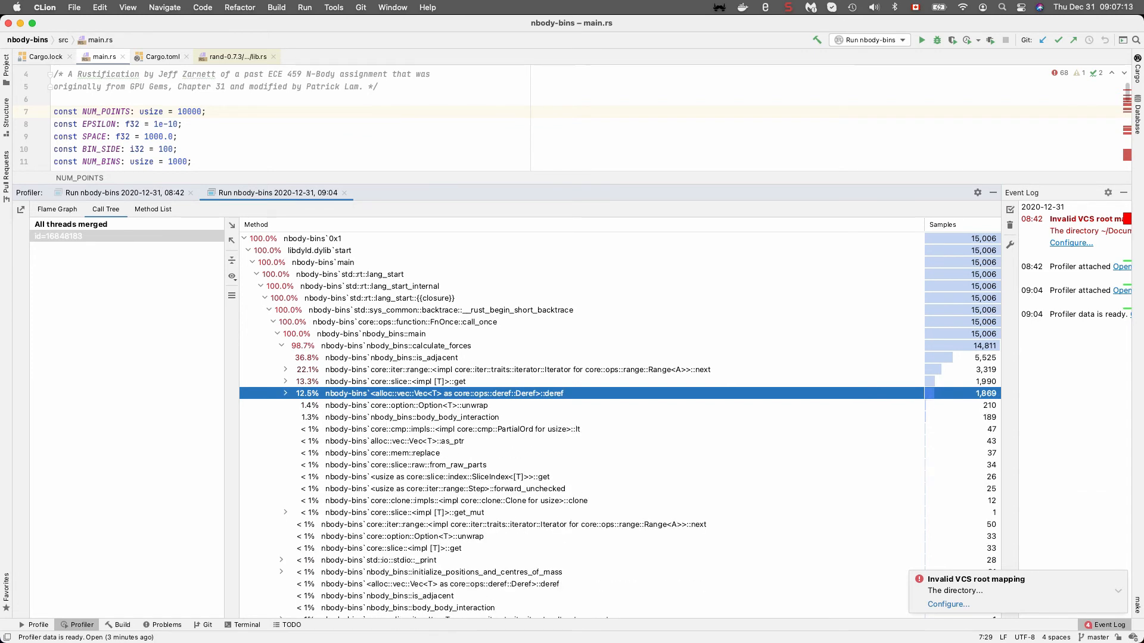
pyautogui.scroll(-3)
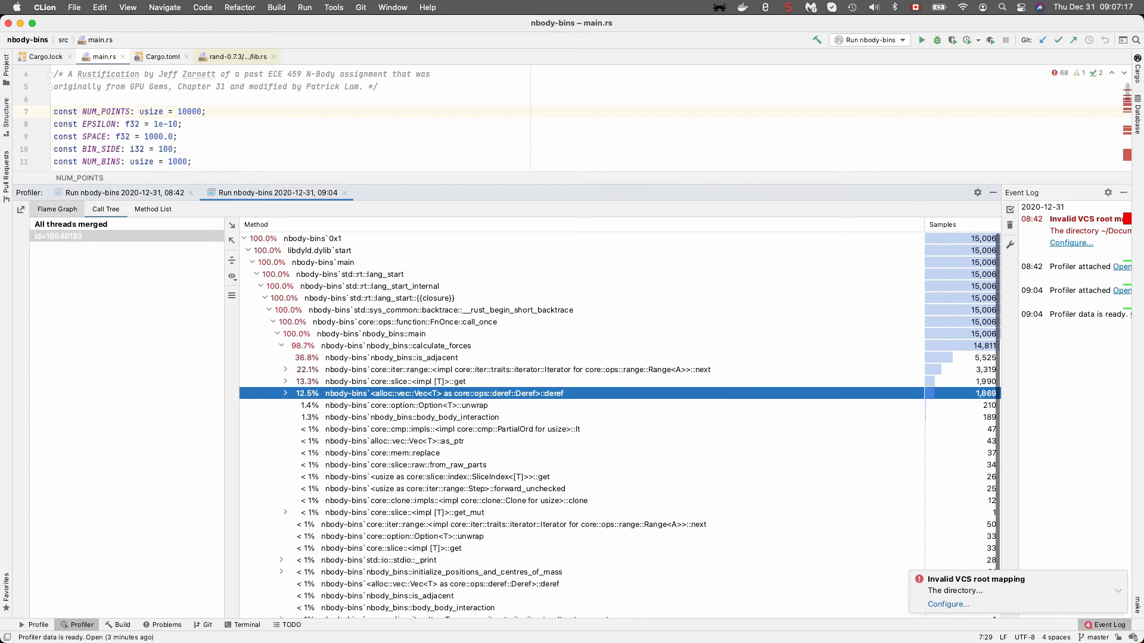
# Show the nbody-bins results as a flame graph with is_adjacent atop calculate_forces
pyautogui.click(56, 210)
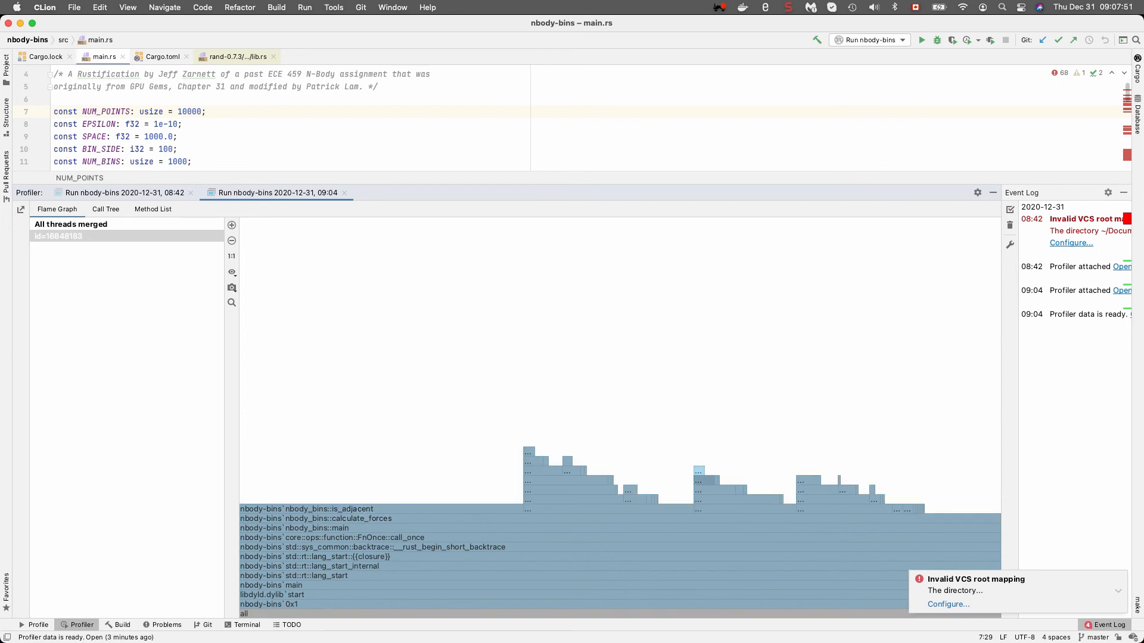
pyautogui.moveTo(554, 473)
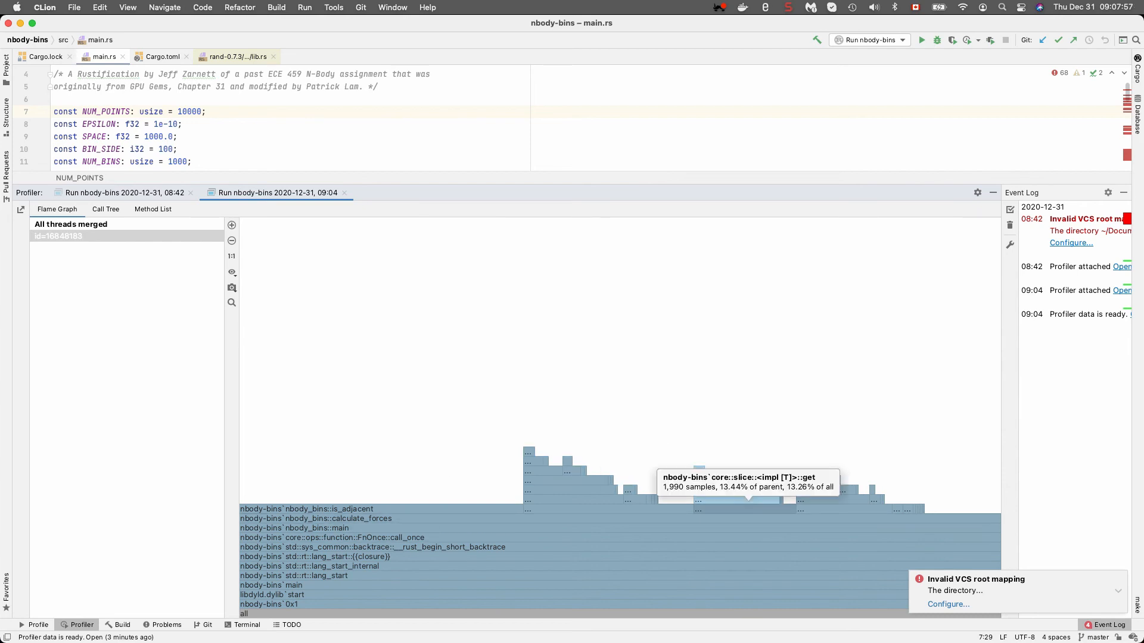
pyautogui.moveTo(794, 500)
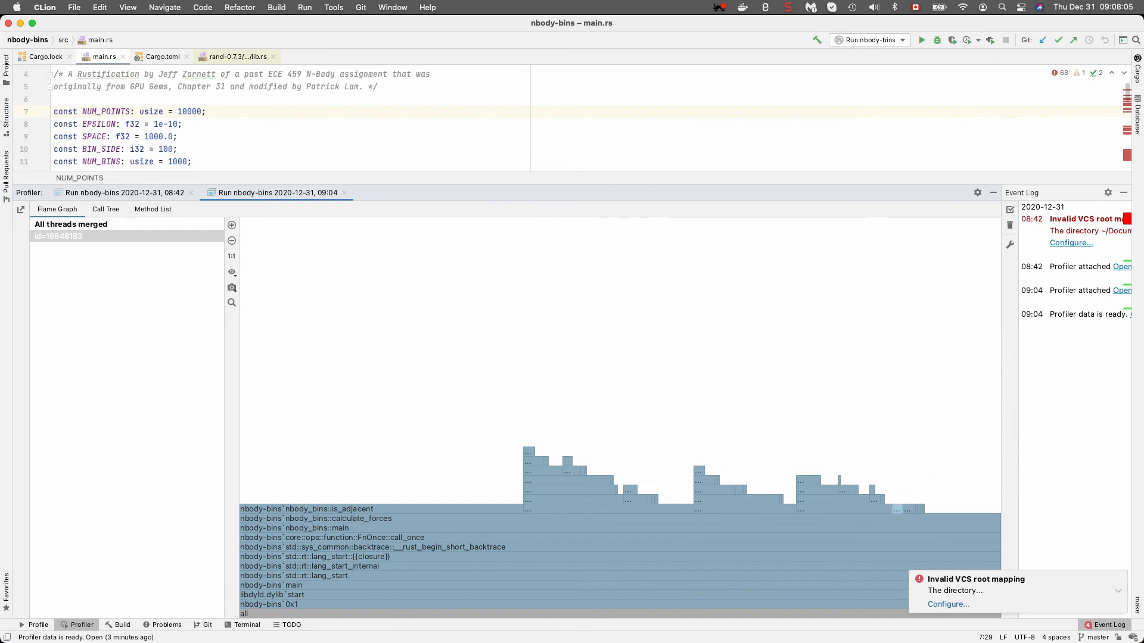
pyautogui.moveTo(904, 509)
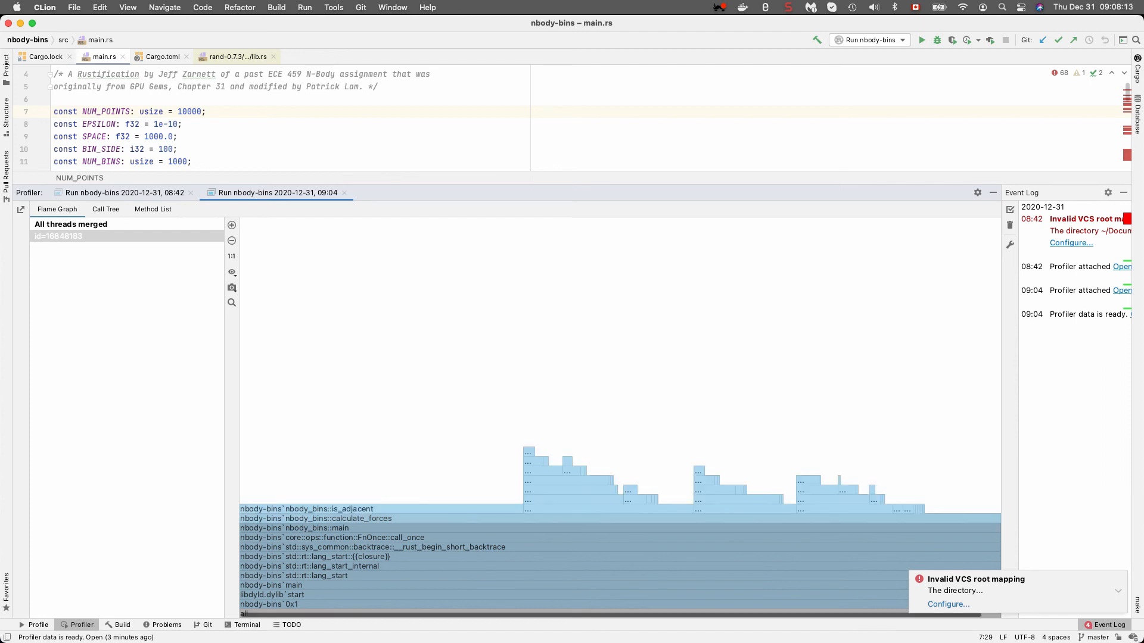
pyautogui.moveTo(887, 509)
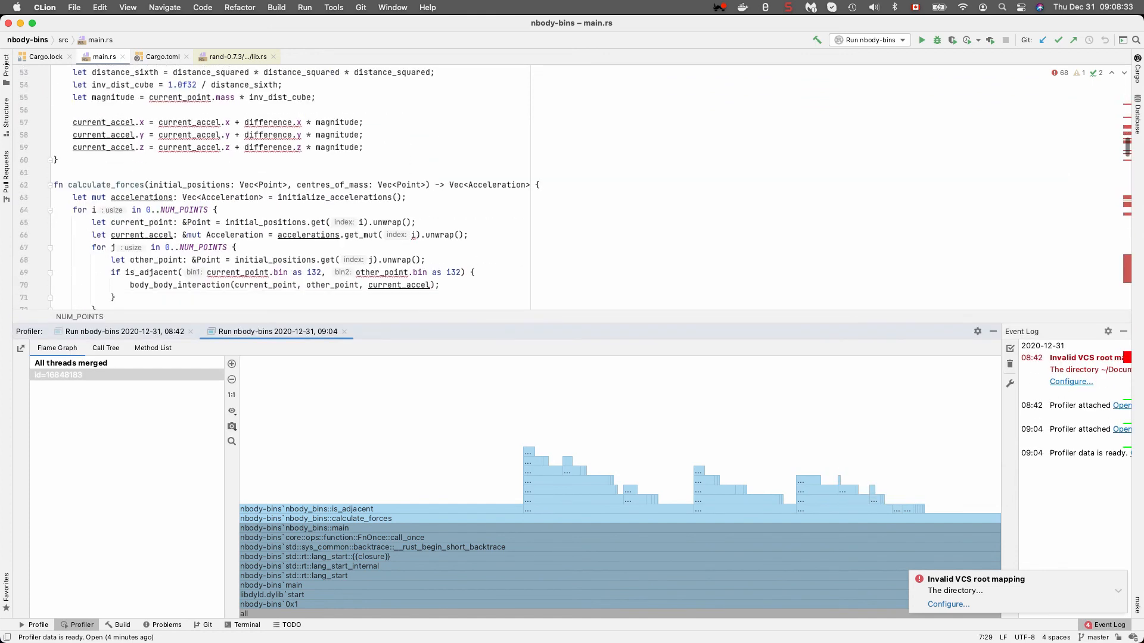
# Scroll main.rs down through is_adjacent's chain of bin offset comparisons to its end
pyautogui.scroll(-3)
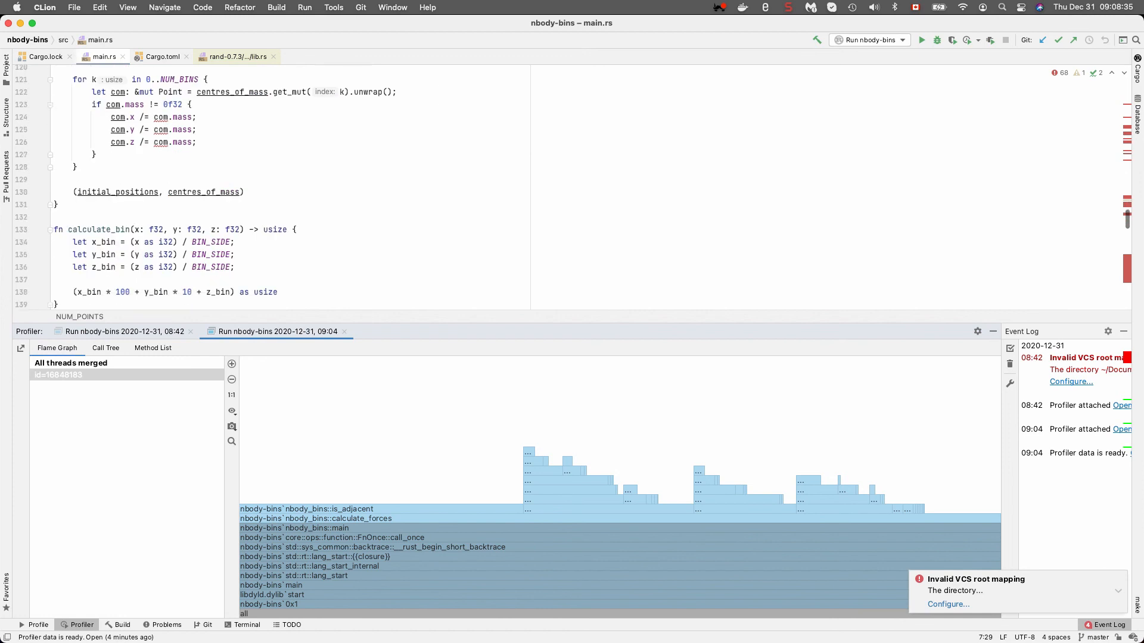
pyautogui.scroll(-3)
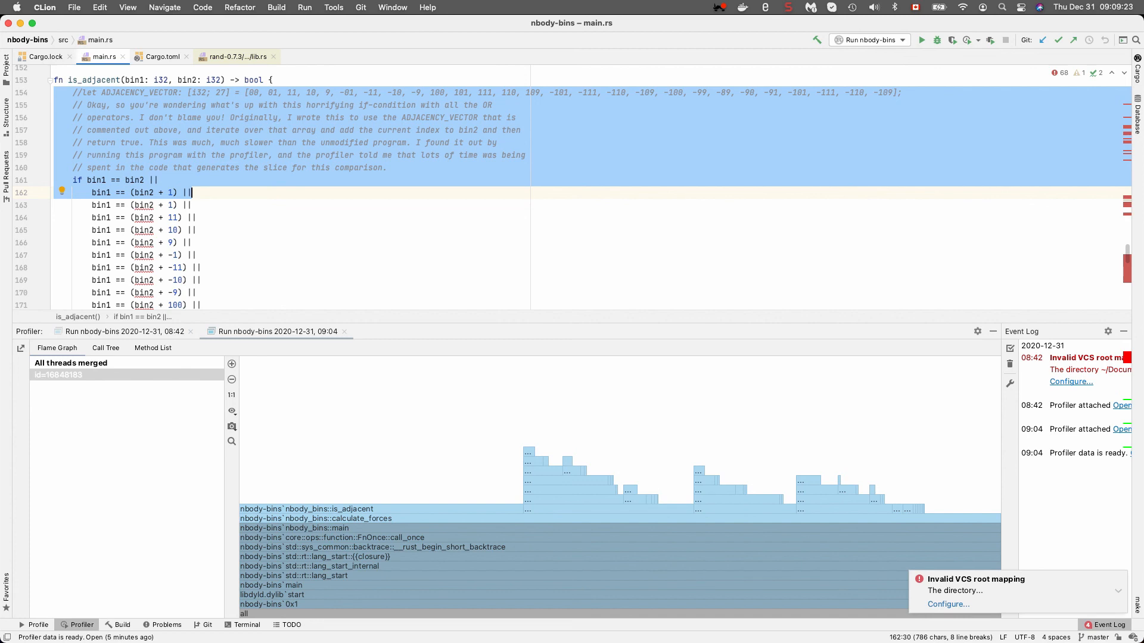
pyautogui.scroll(-3)
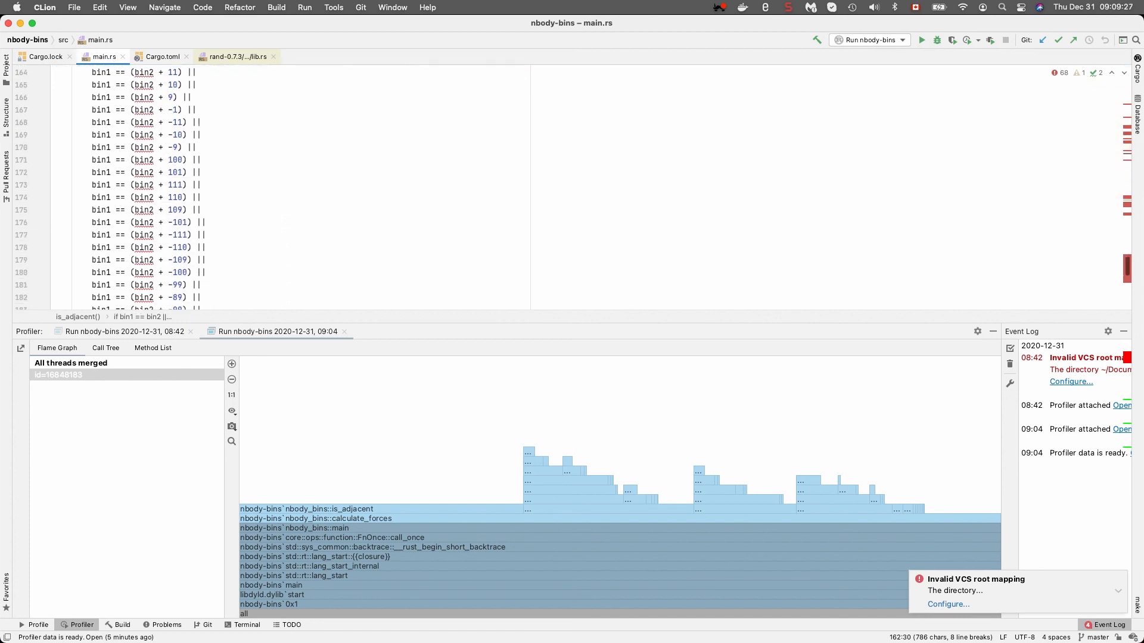
pyautogui.scroll(-3)
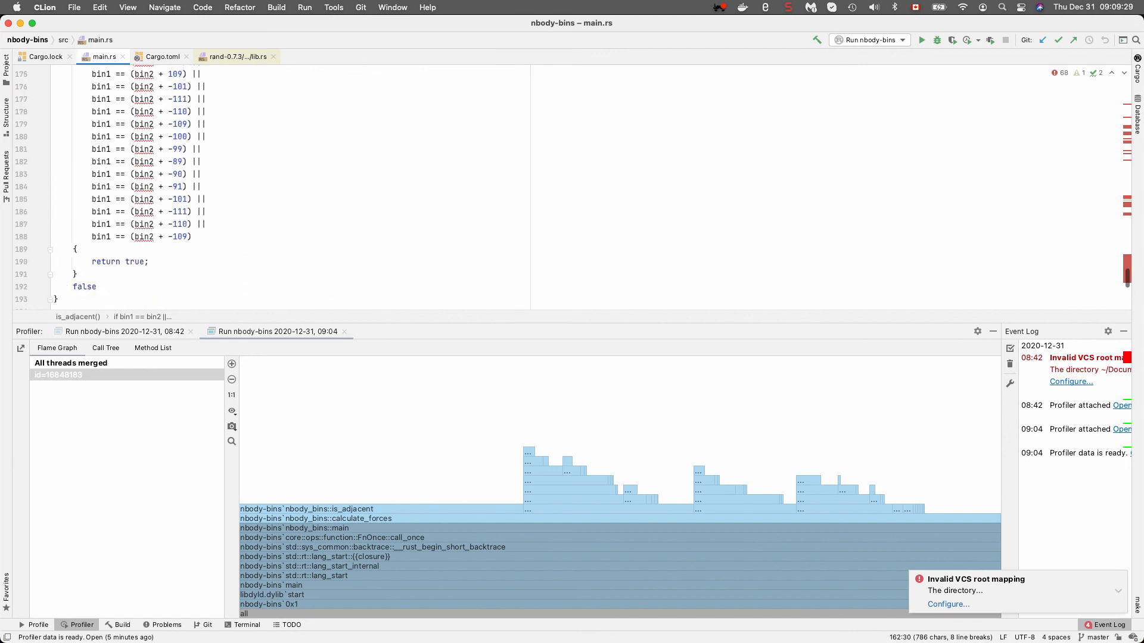